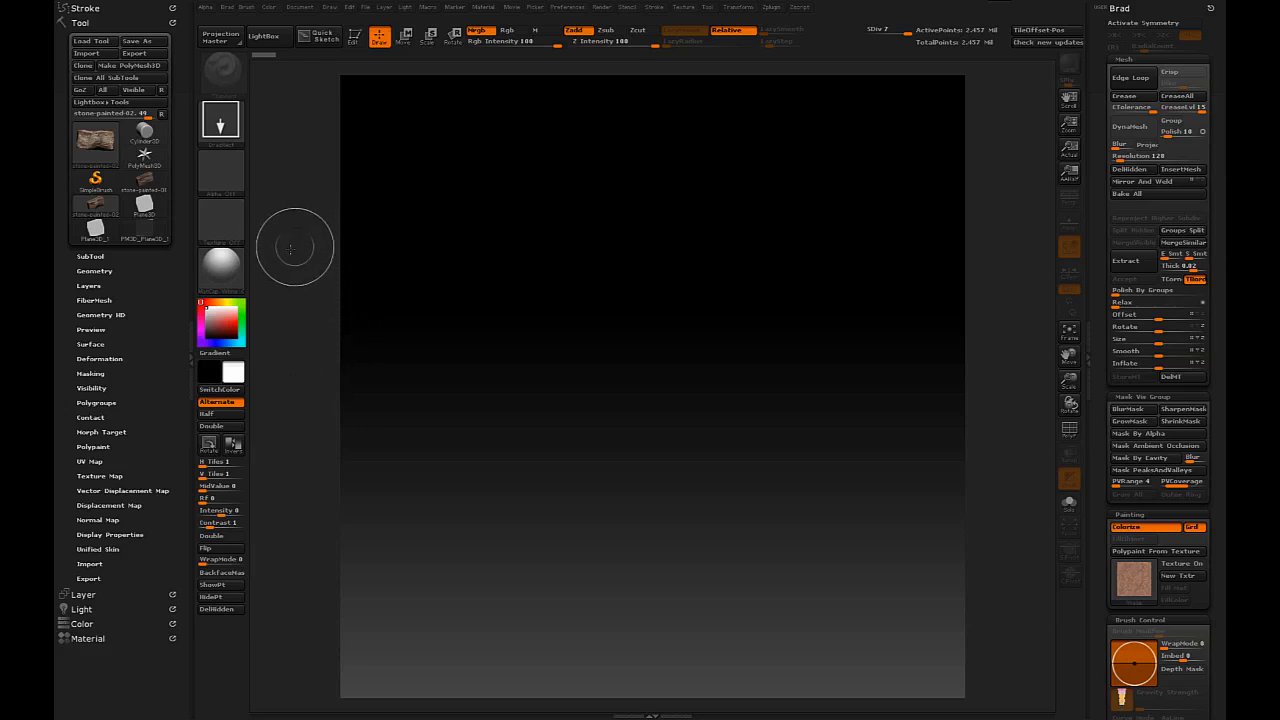
mouse_move(998, 148)
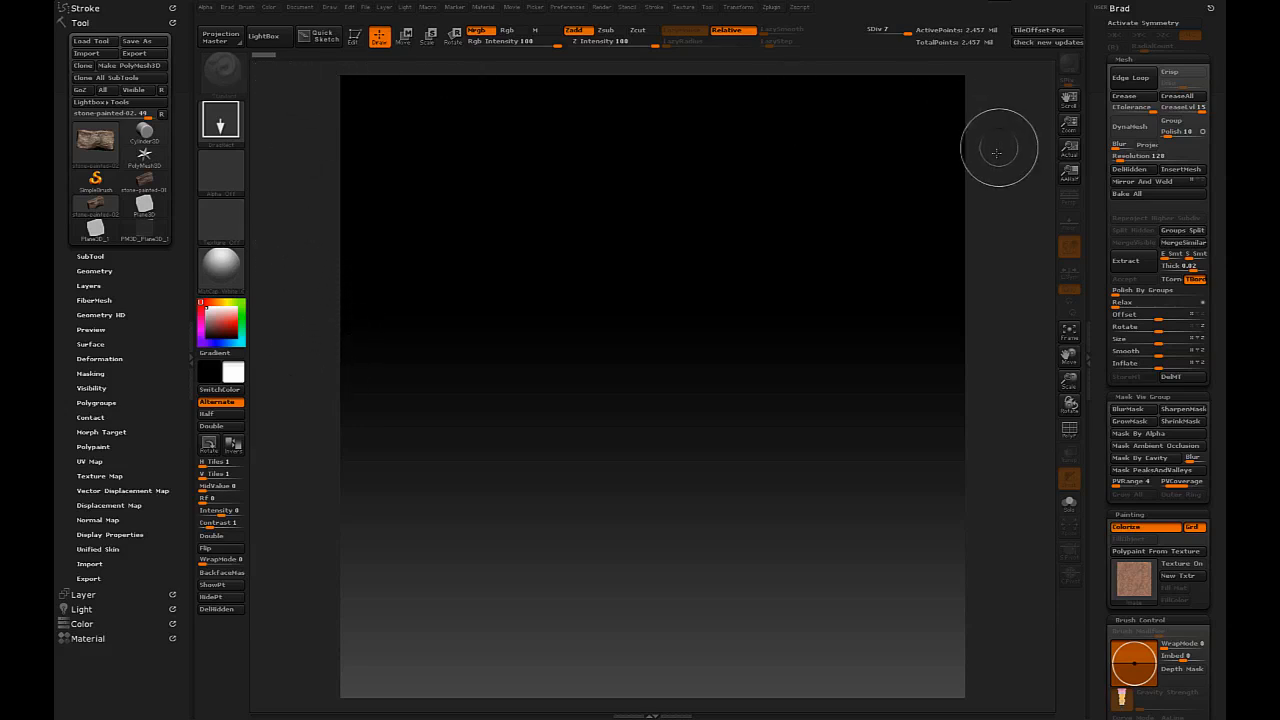
mouse_move(298, 183)
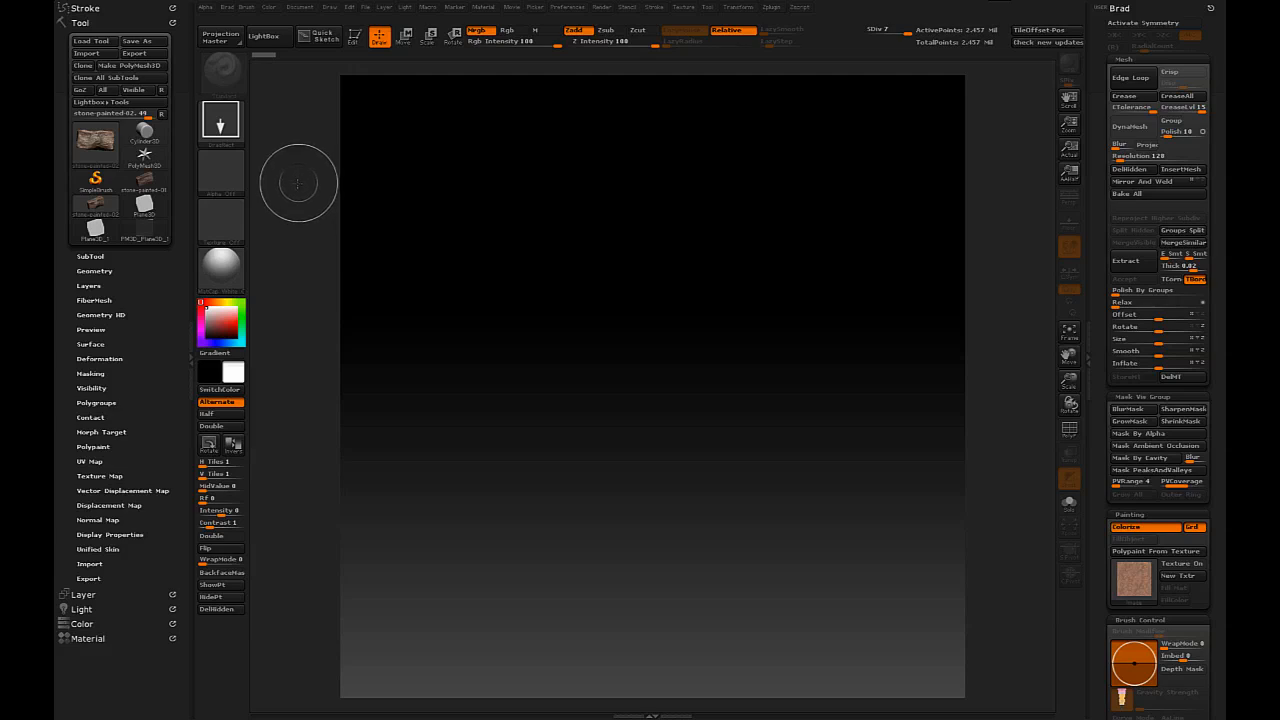
mouse_move(297, 162)
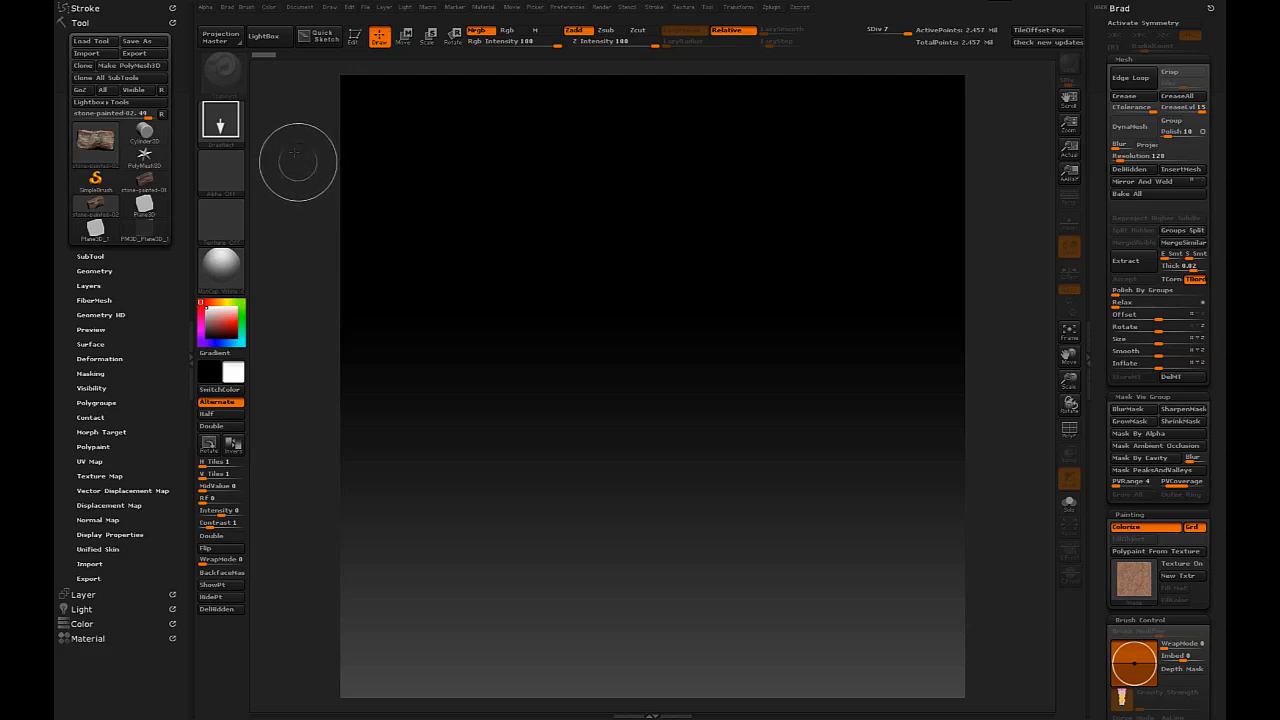
mouse_move(1022, 107)
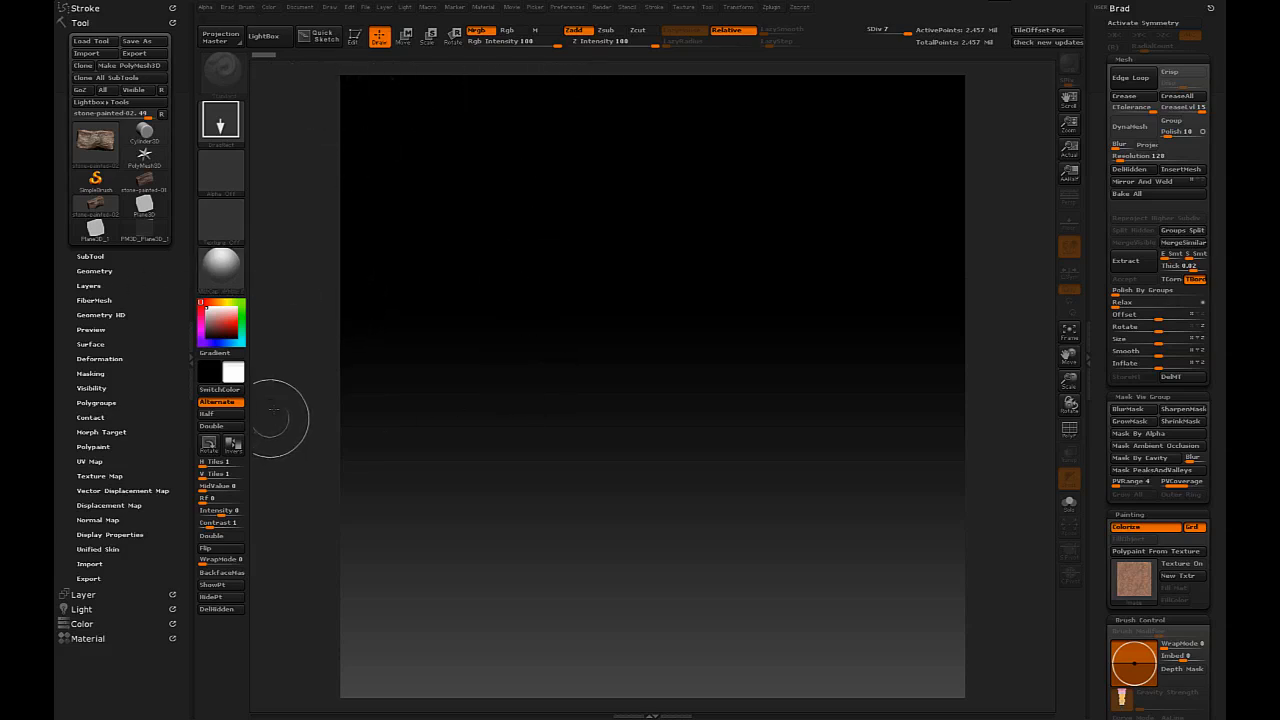
Load Plane3D as a polymesh, disable Smt and divide it to about 1.86 million points
click(145, 210)
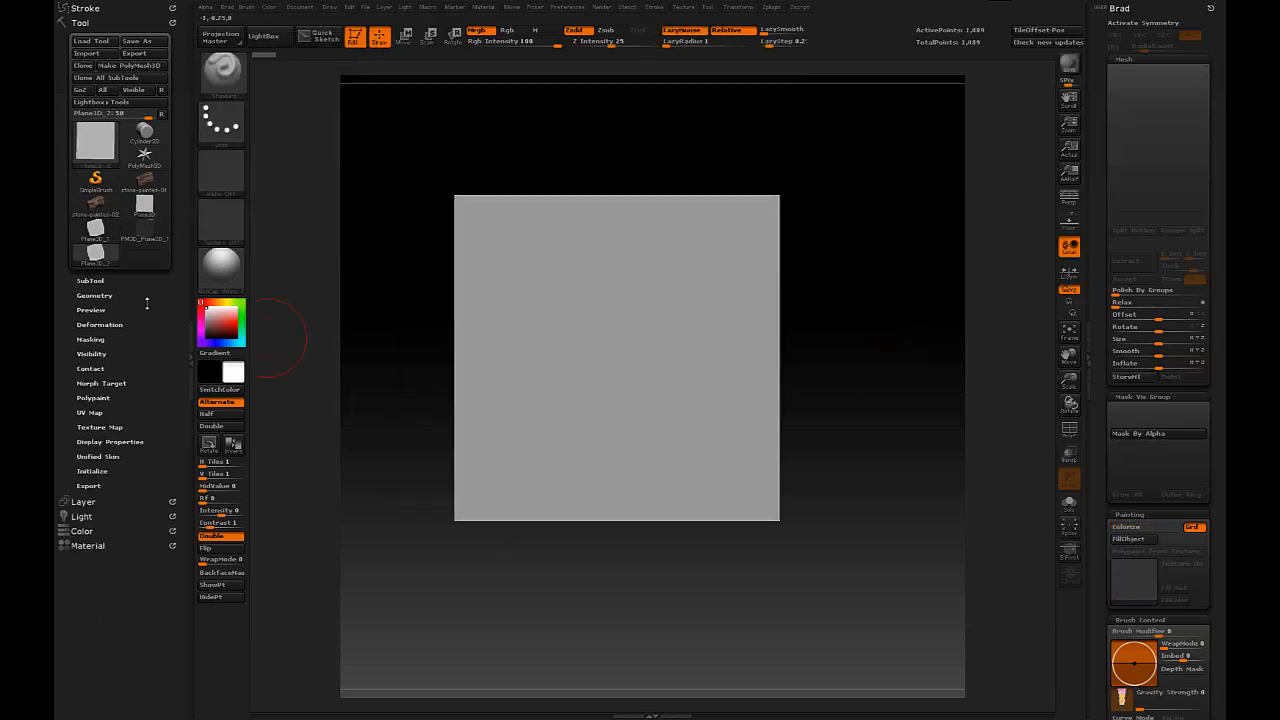
click(95, 295)
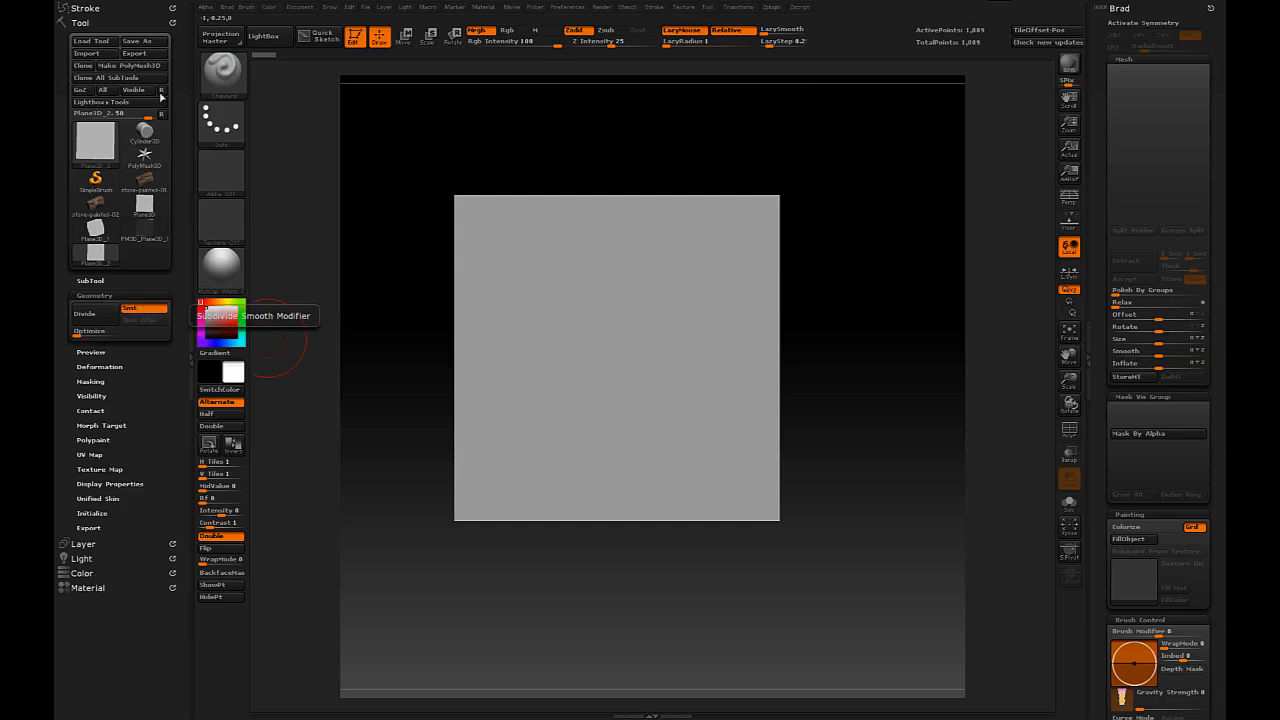
click(95, 140)
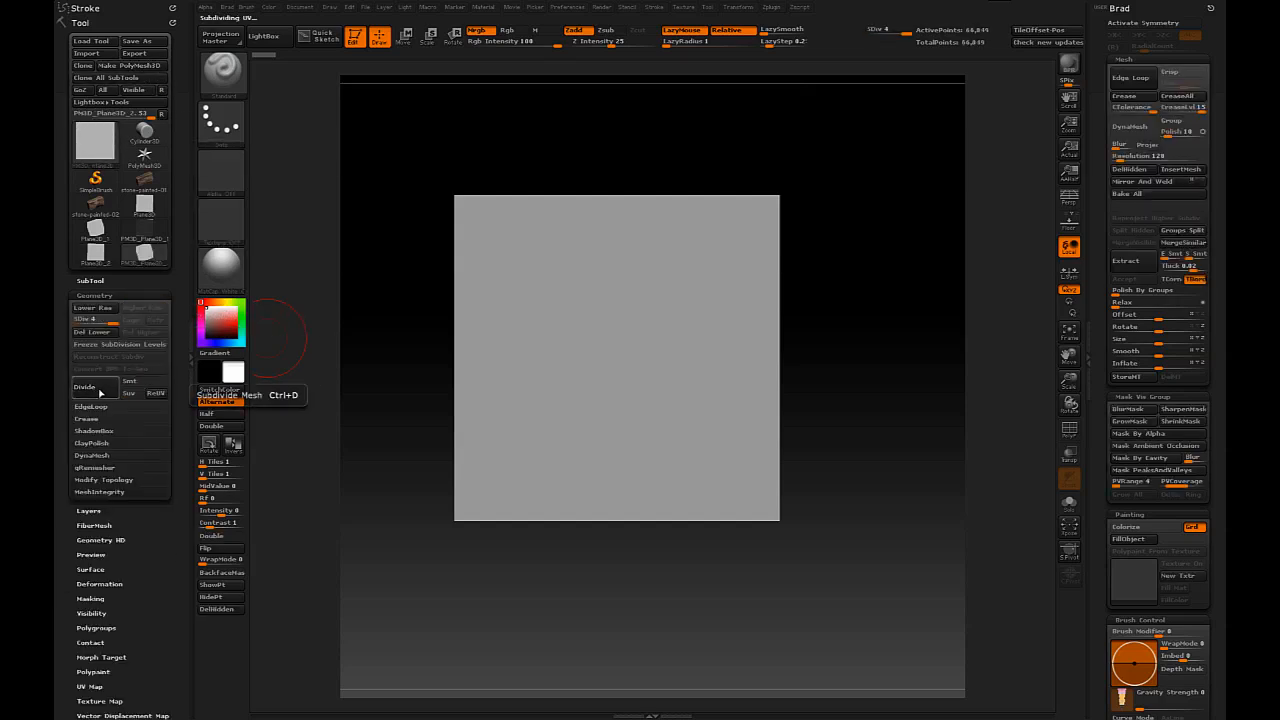
click(85, 387)
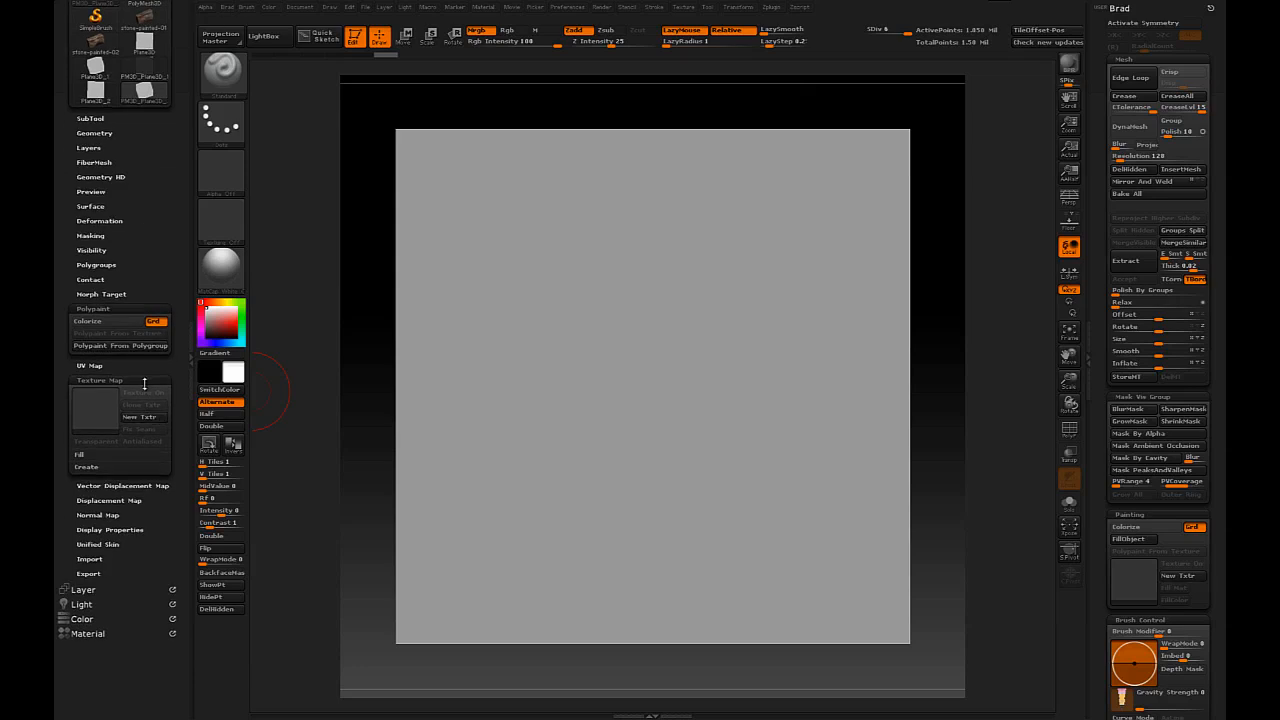
Apply a black-and-white grid texture to the plane with polypaint colorize on
click(141, 392)
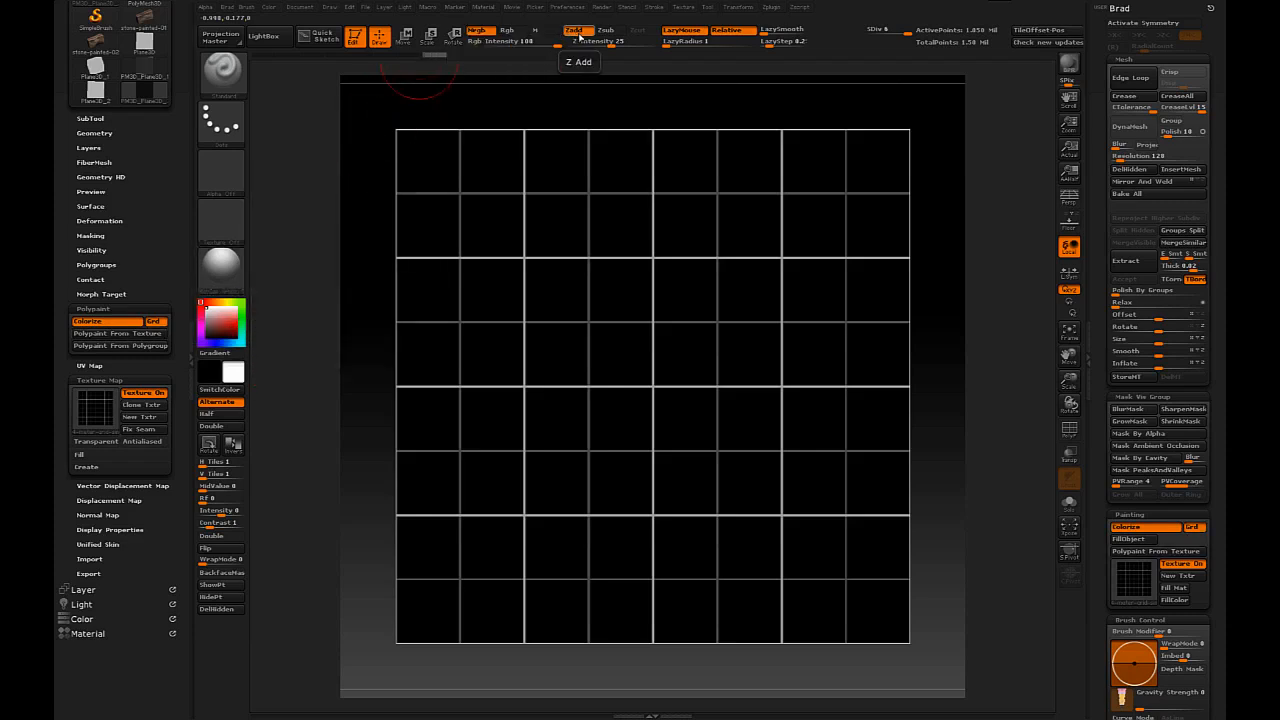
click(221, 270)
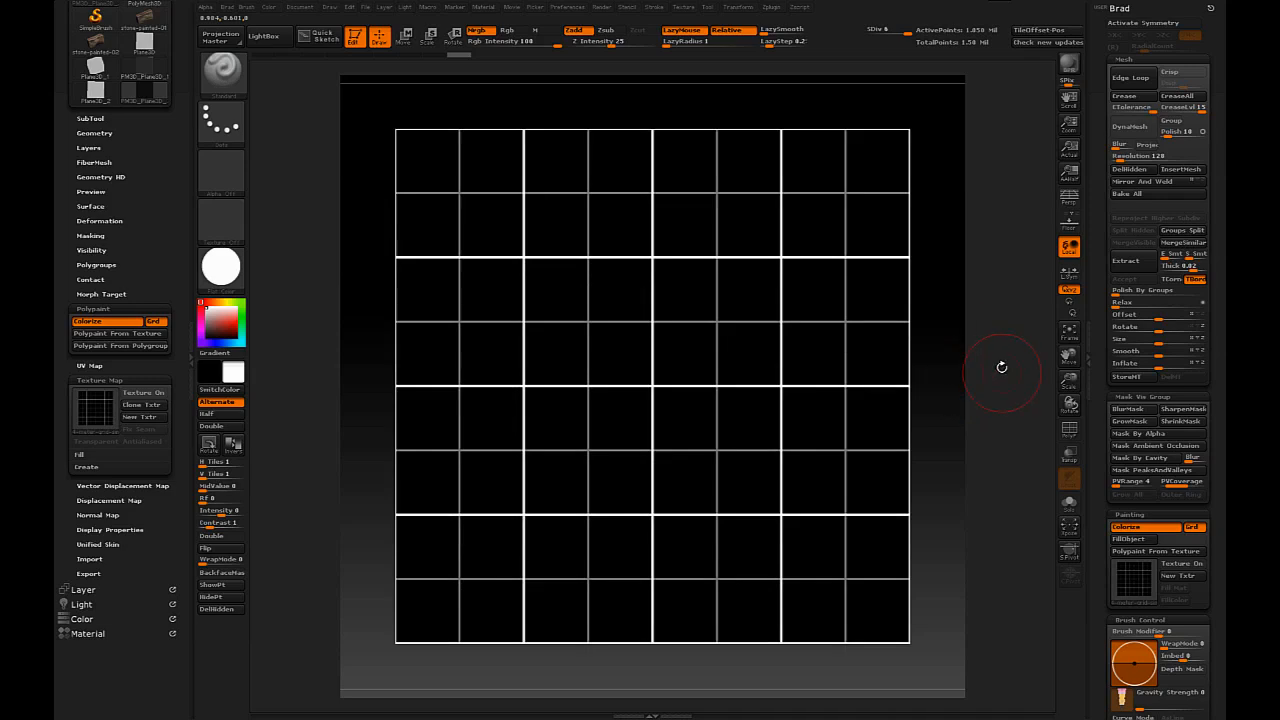
Scale the grid plane to fill the canvas and give it a flat white material
drag(1002, 368, 947, 325)
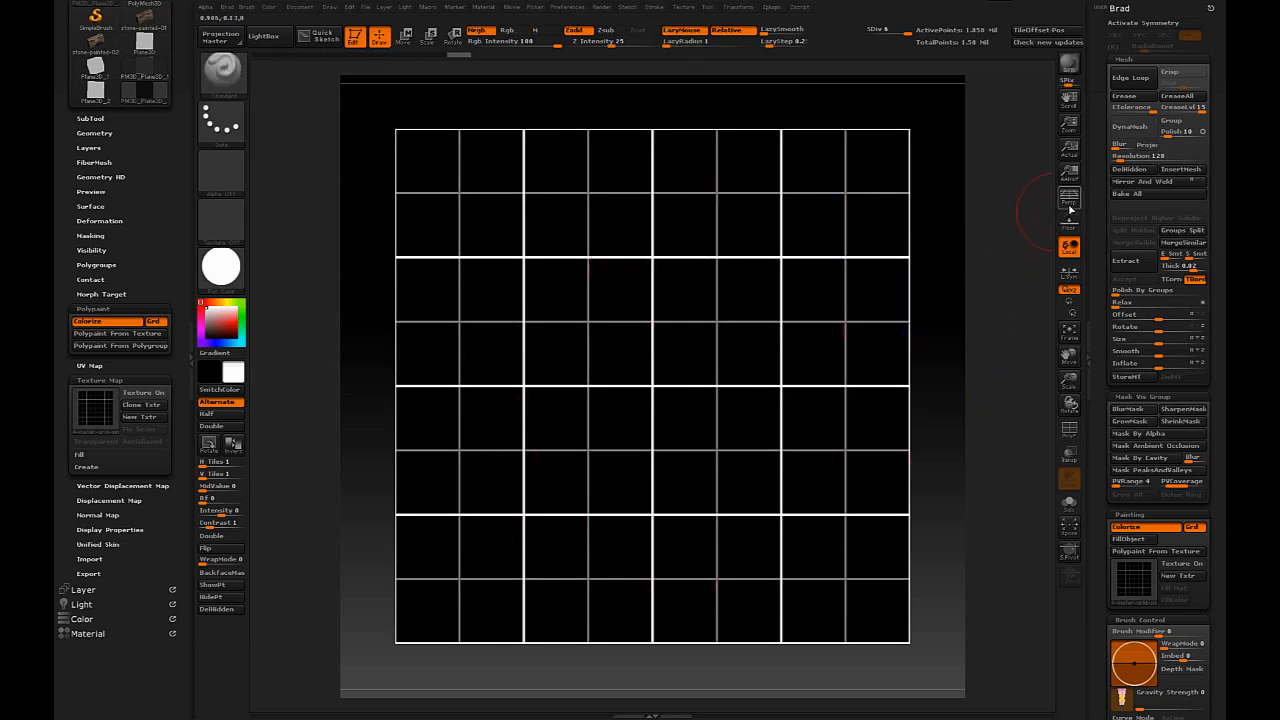
mouse_move(1069, 197)
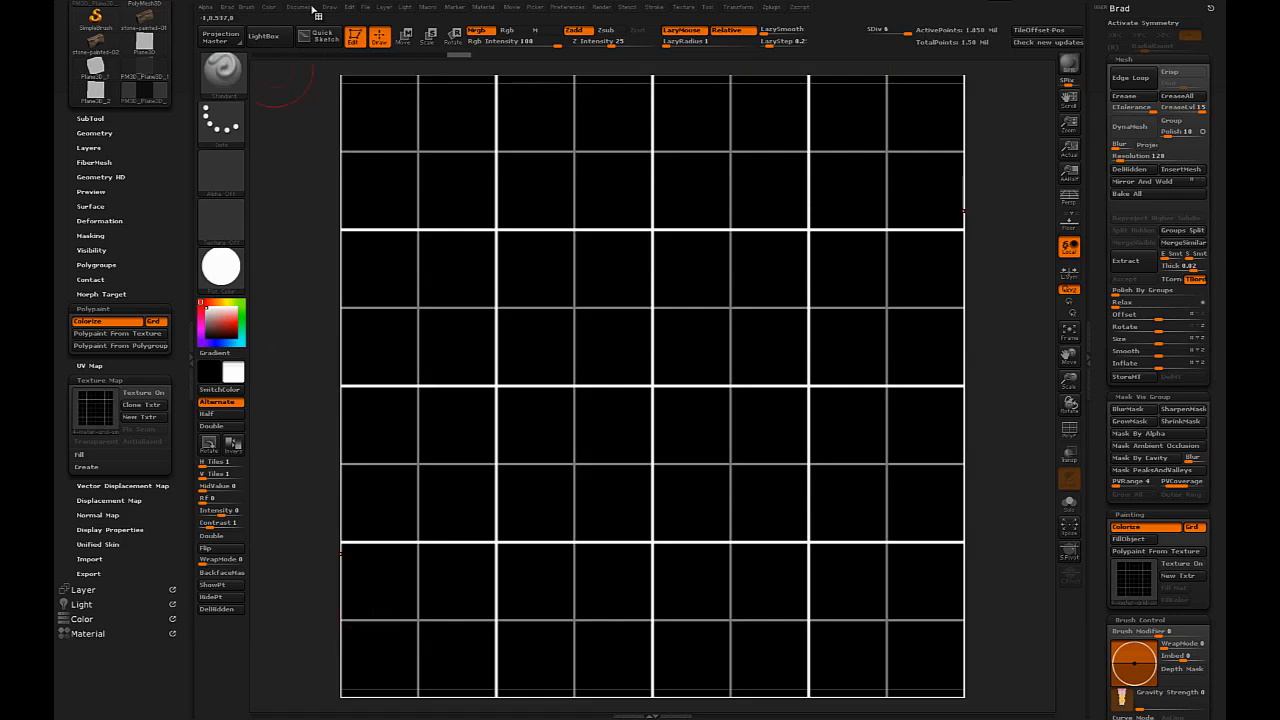
click(299, 7)
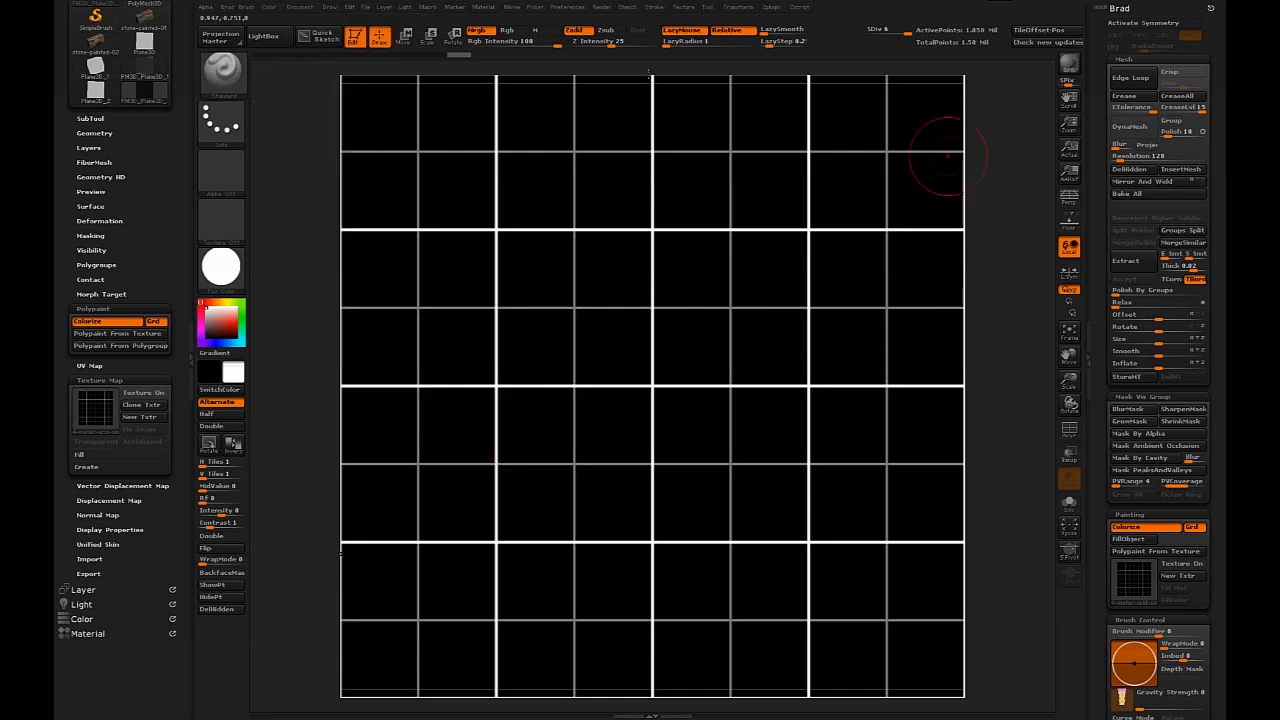
mouse_move(347, 400)
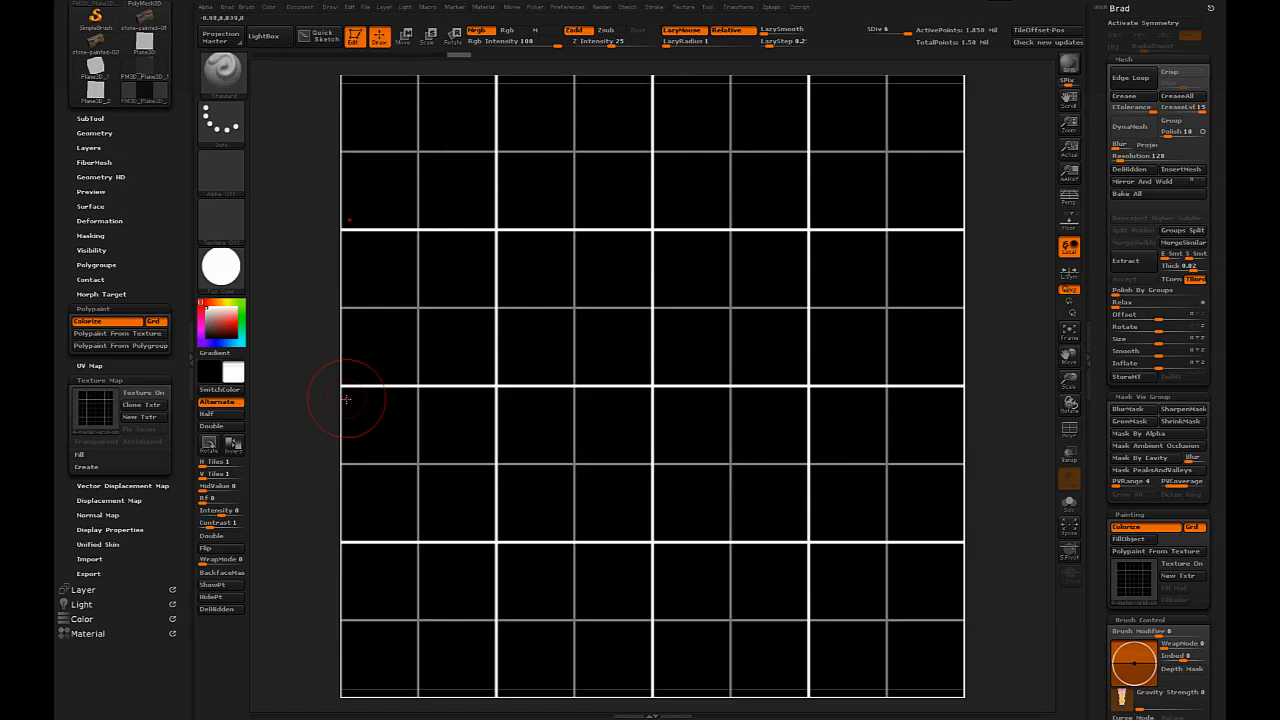
mouse_move(880, 360)
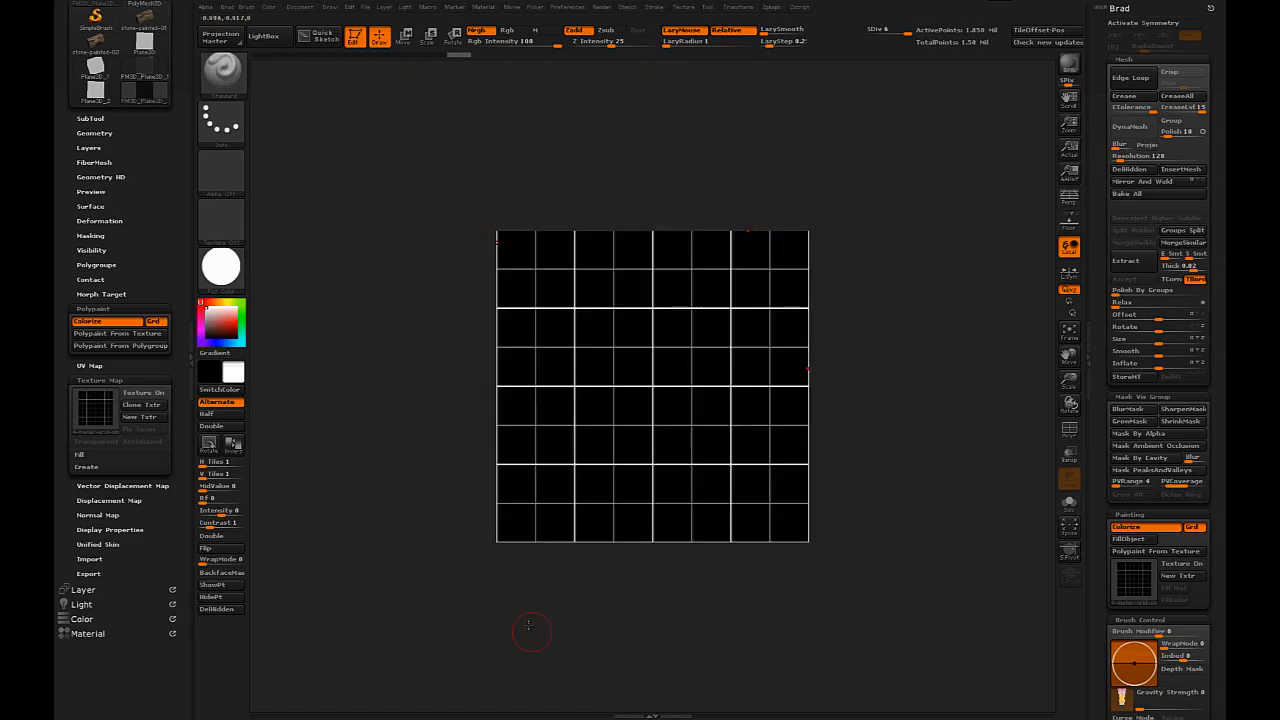
mouse_move(1069, 170)
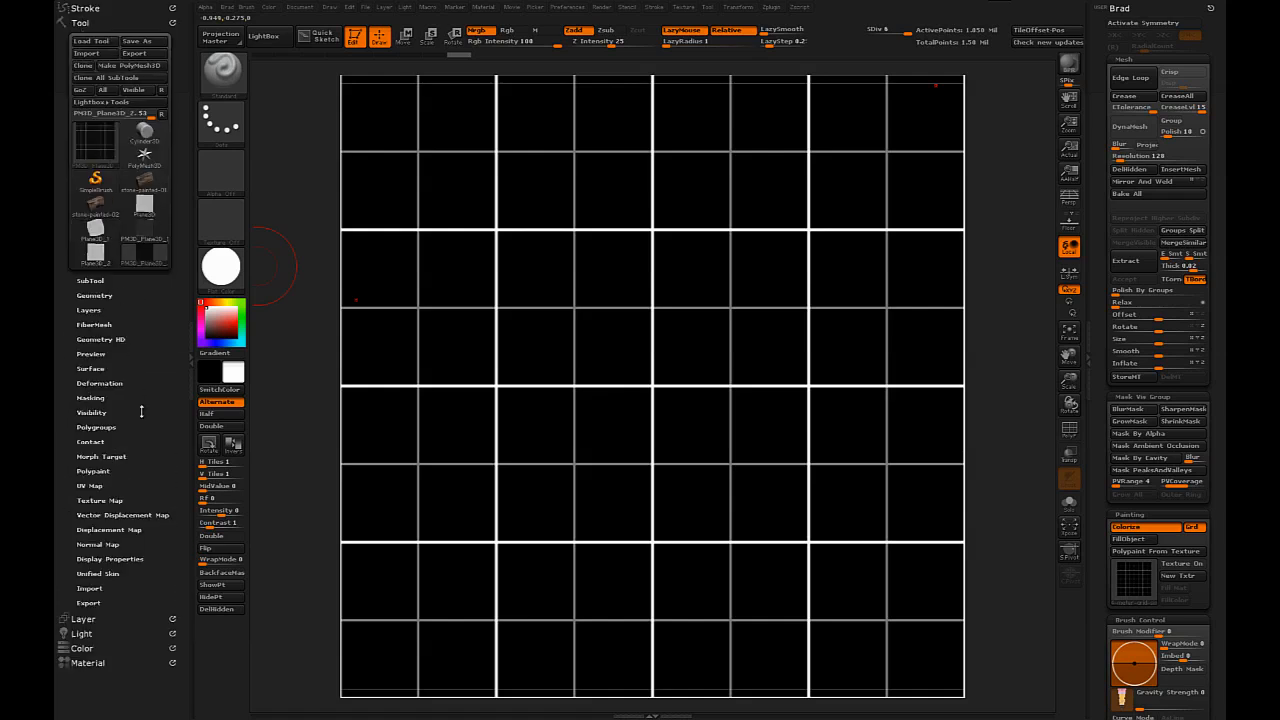
Drop the plane to the 1024x1024 canvas and create a second canvas layer
click(84, 37)
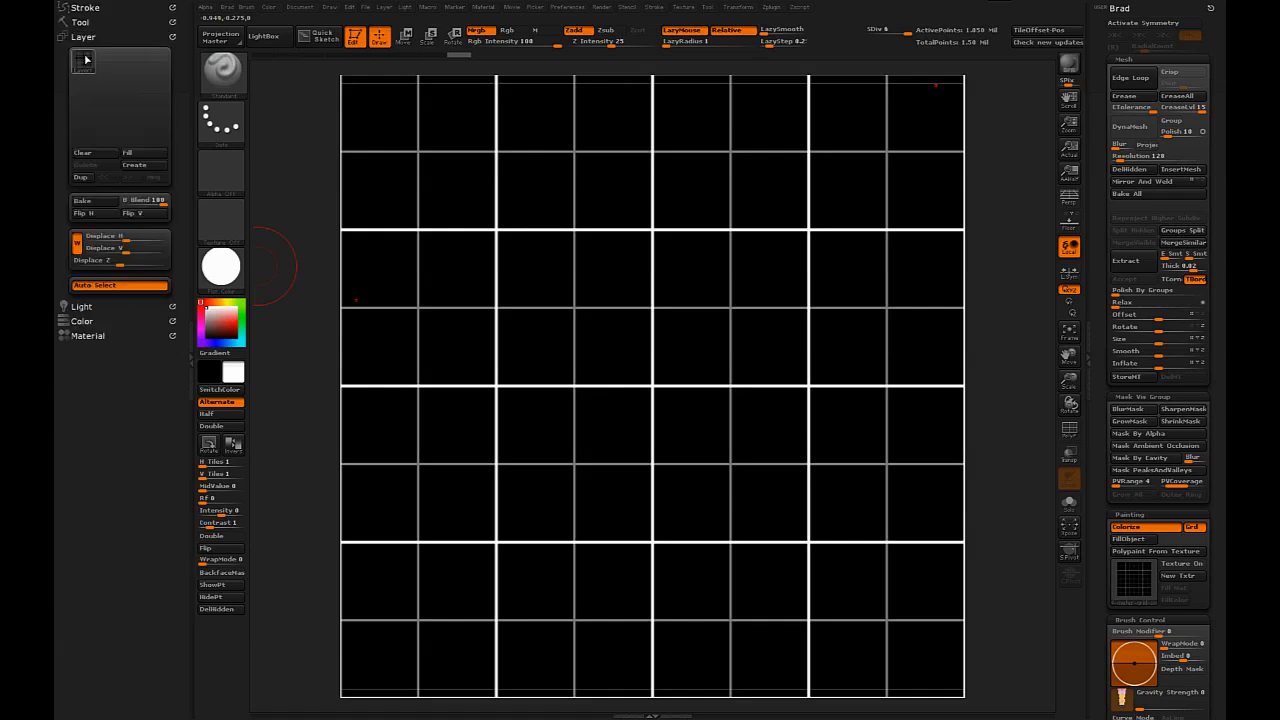
click(382, 46)
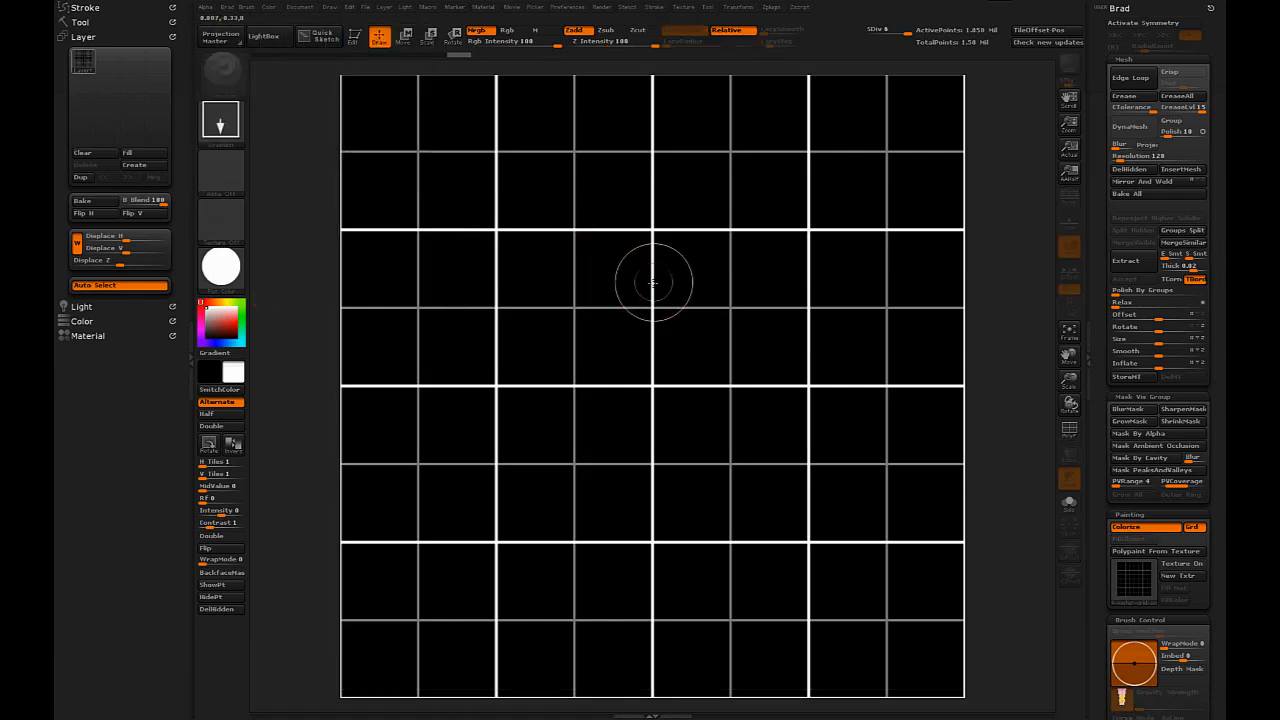
mouse_move(589, 261)
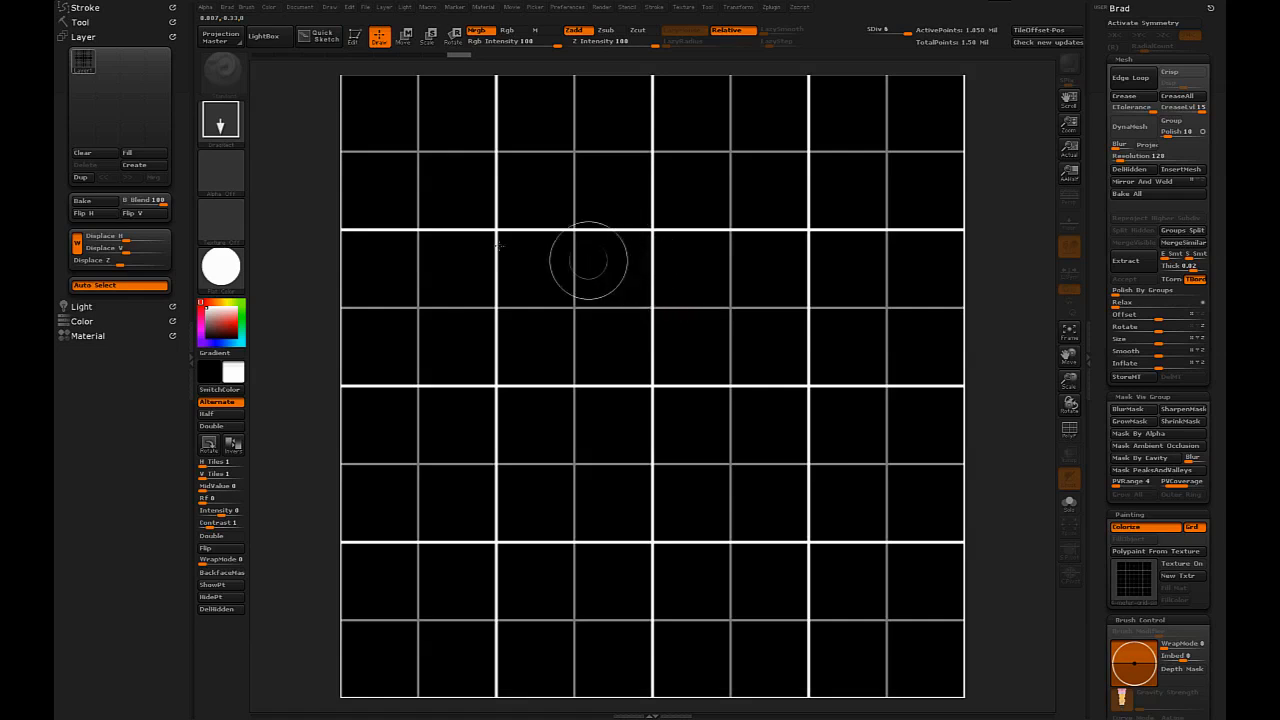
mouse_move(877, 397)
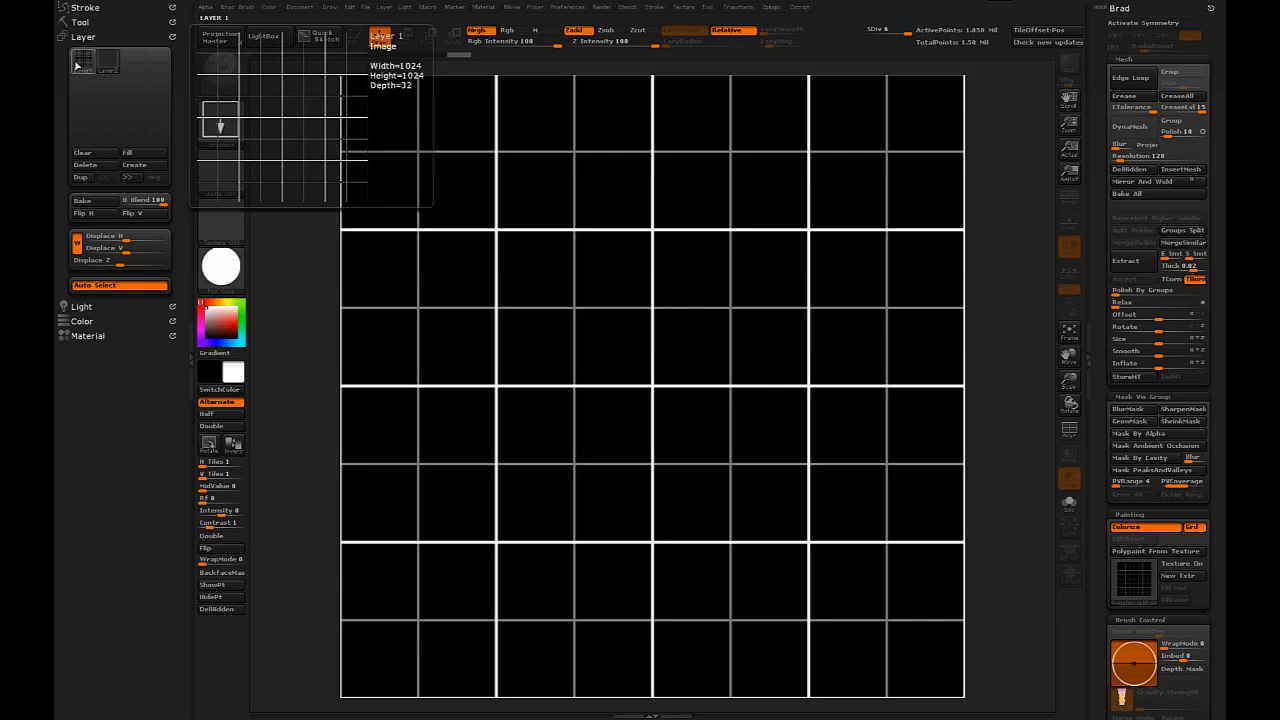
mouse_move(80, 78)
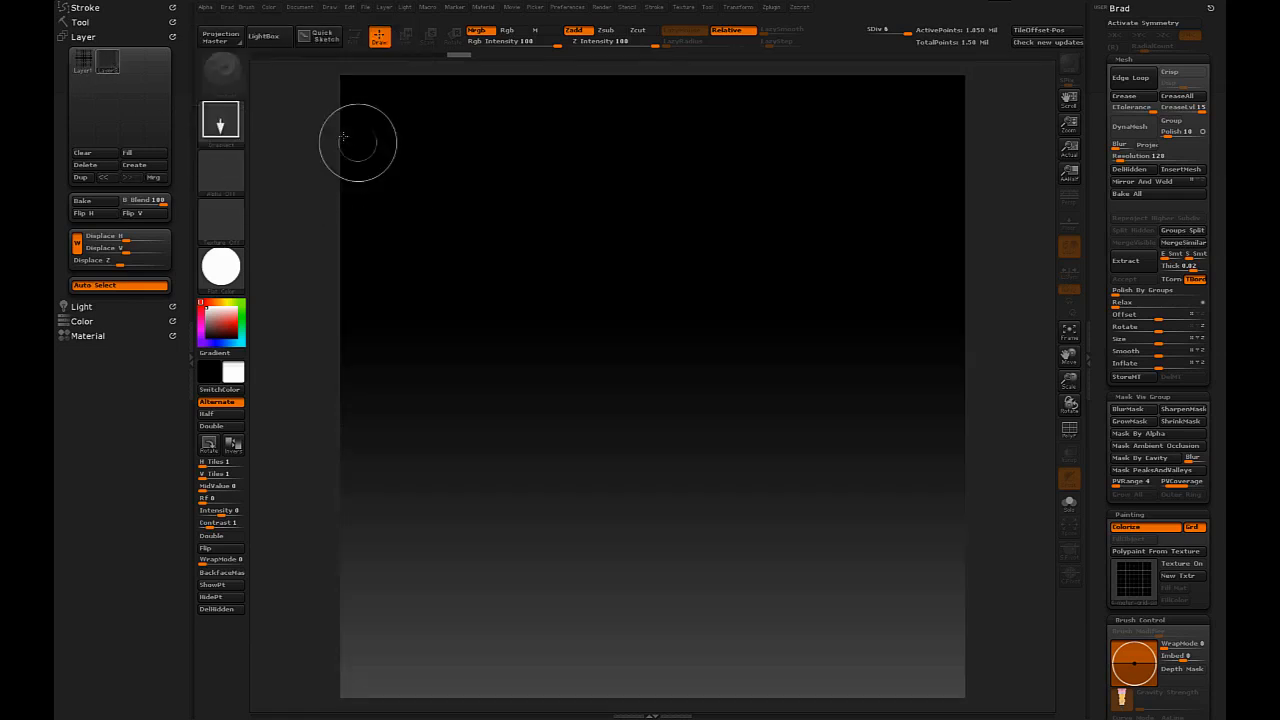
mouse_move(626, 180)
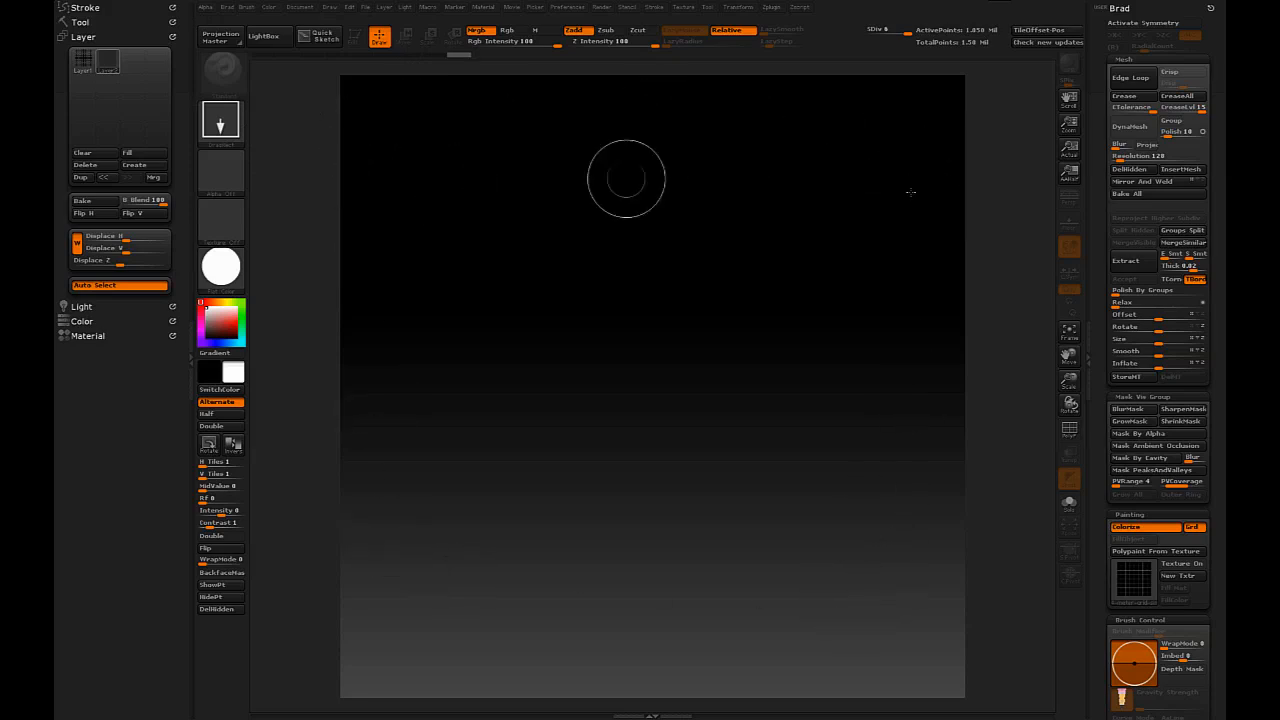
mouse_move(448, 300)
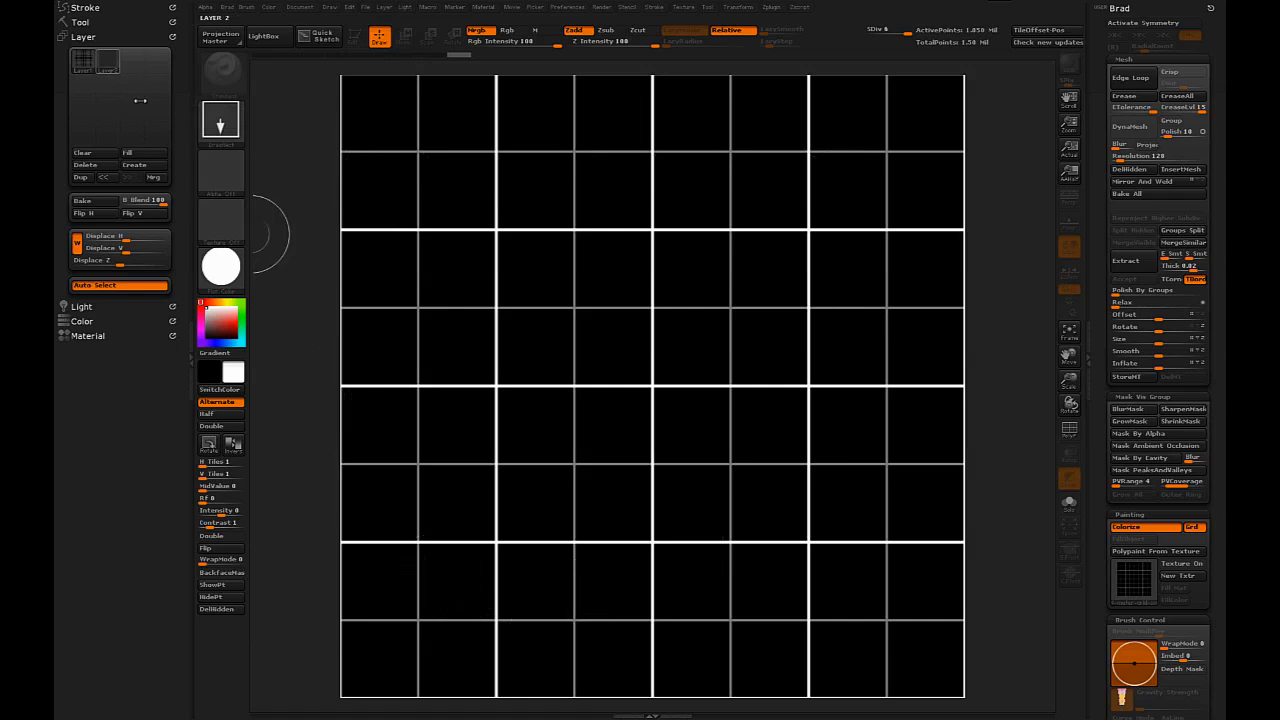
click(80, 22)
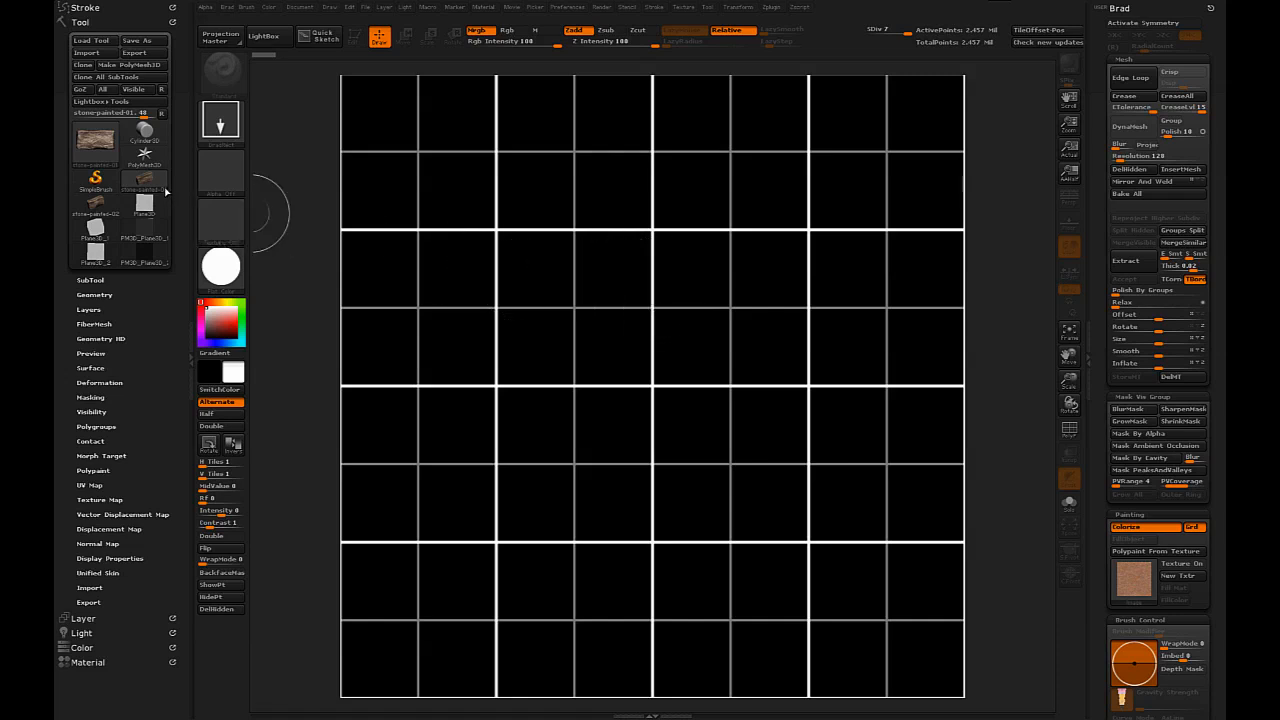
Choose the MatCap White Cavity material with the stone mesh active
click(95, 140)
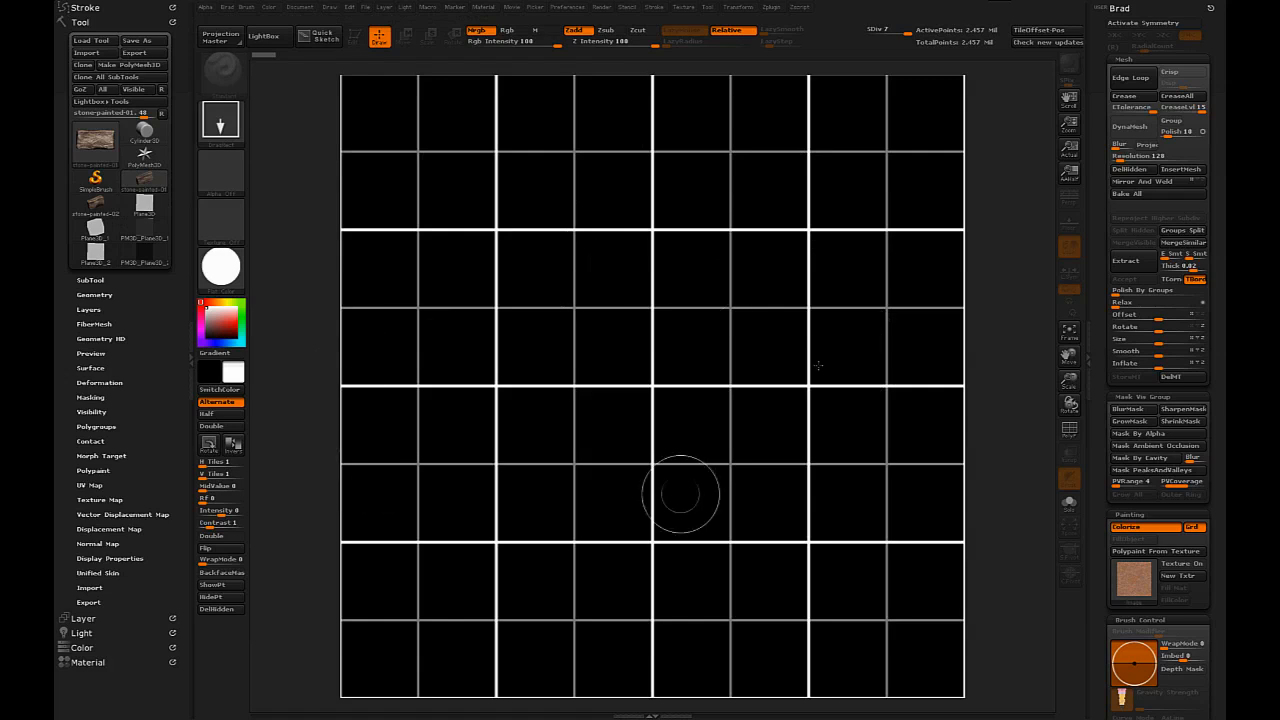
mouse_move(566, 280)
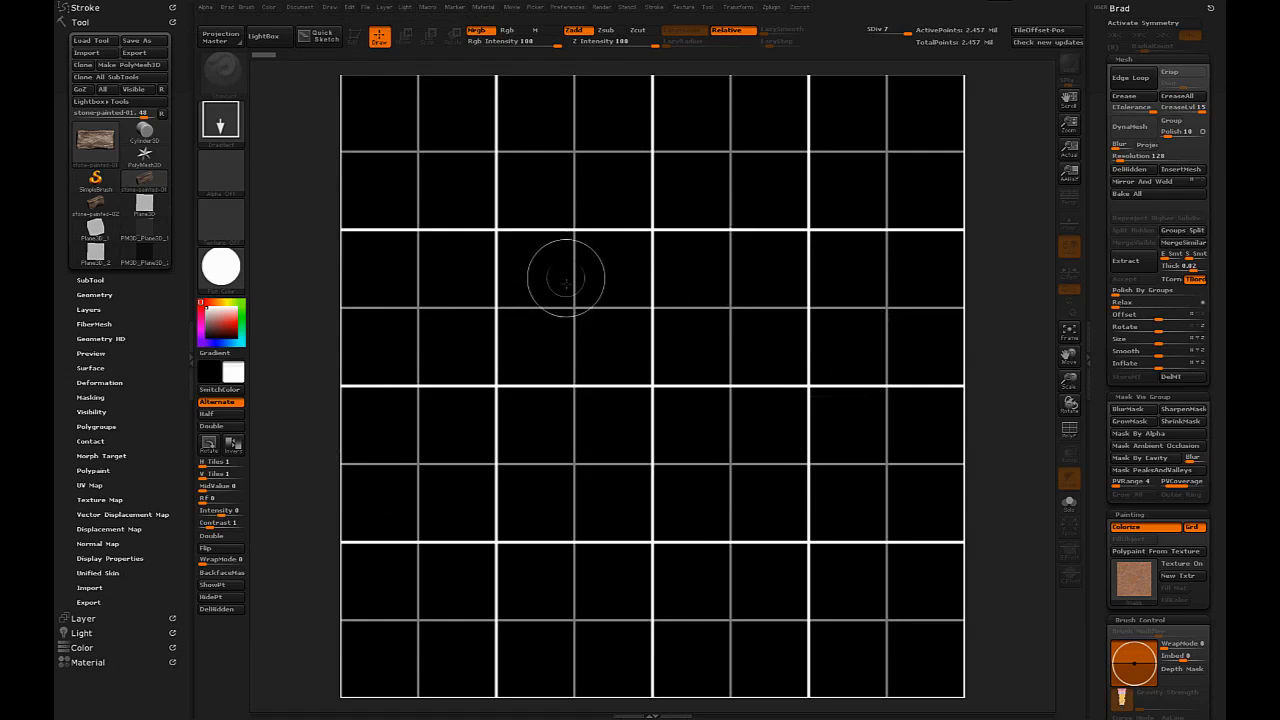
click(570, 270)
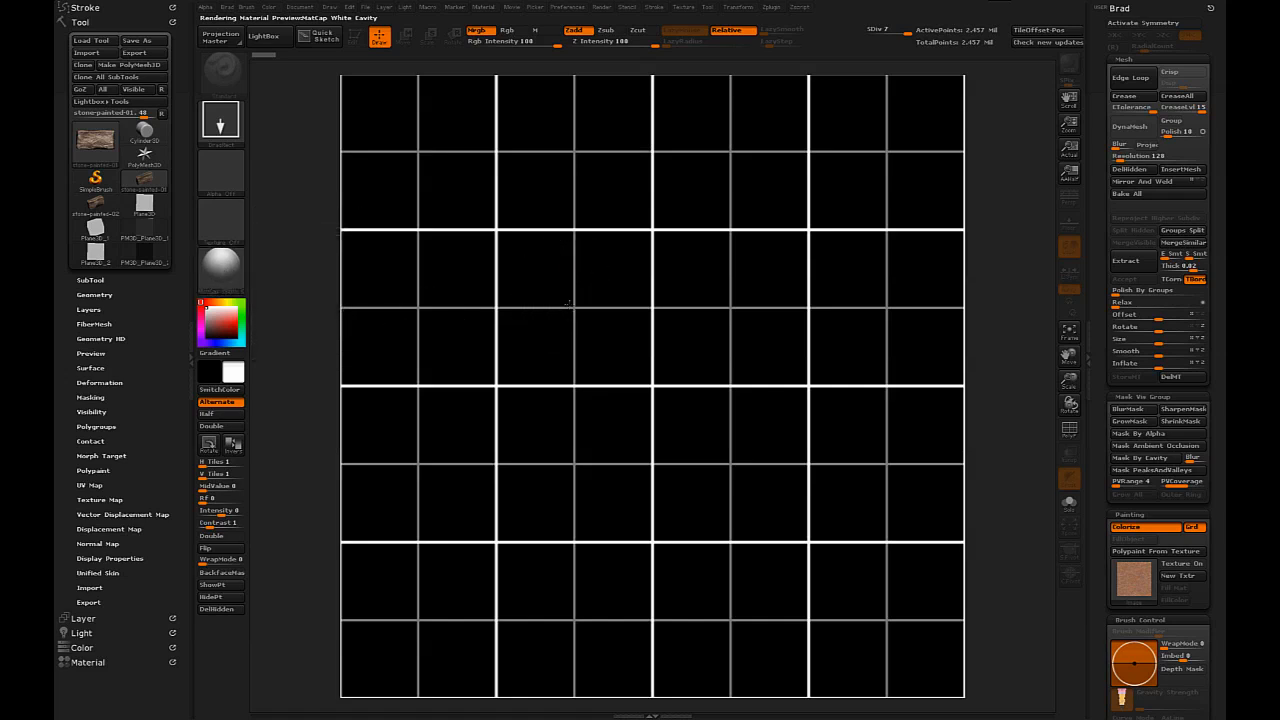
Pick the stone tool with a basic material and enable Edit mode for transforms
click(568, 268)
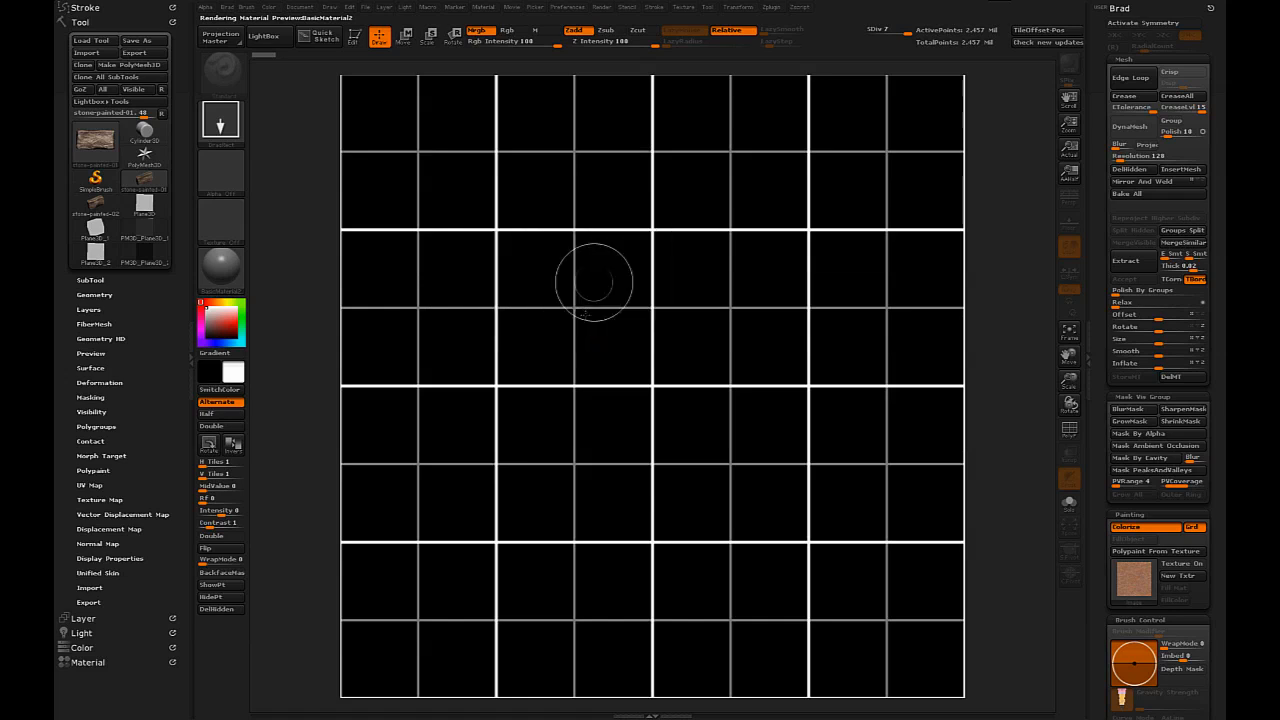
click(220, 270)
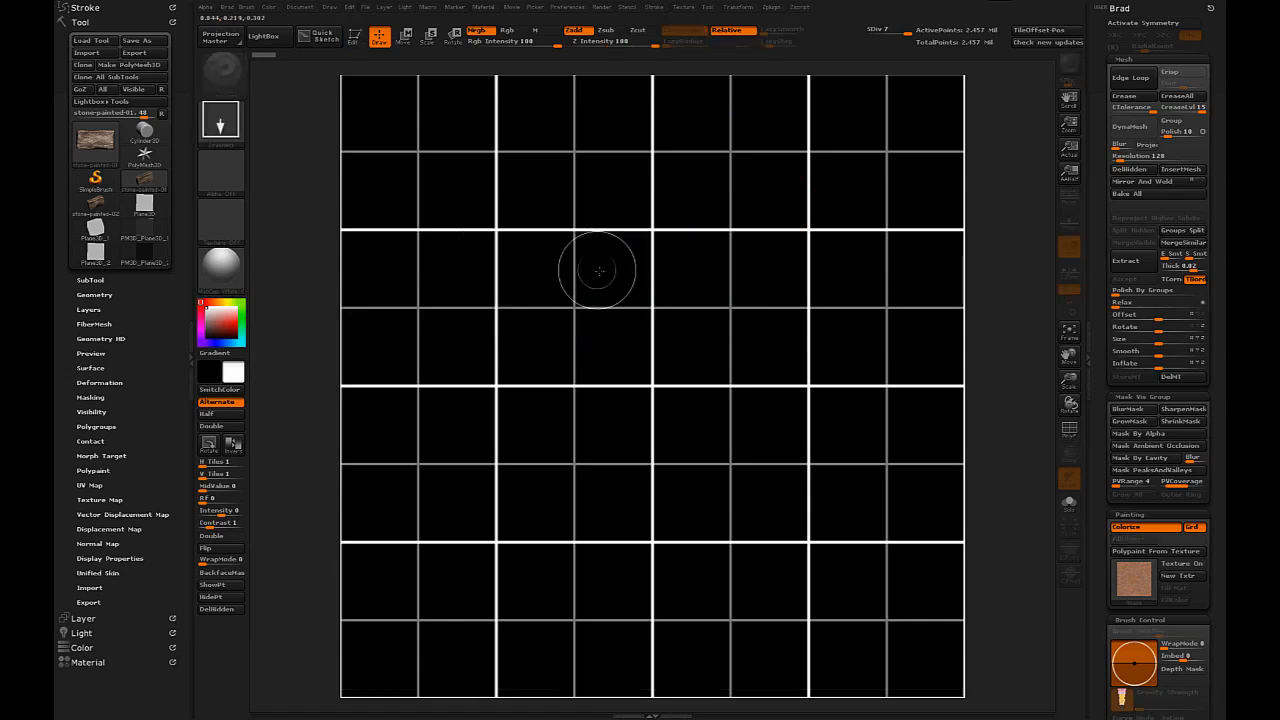
Place a first rectangular stone spanning two cells on the third grid row
click(575, 265)
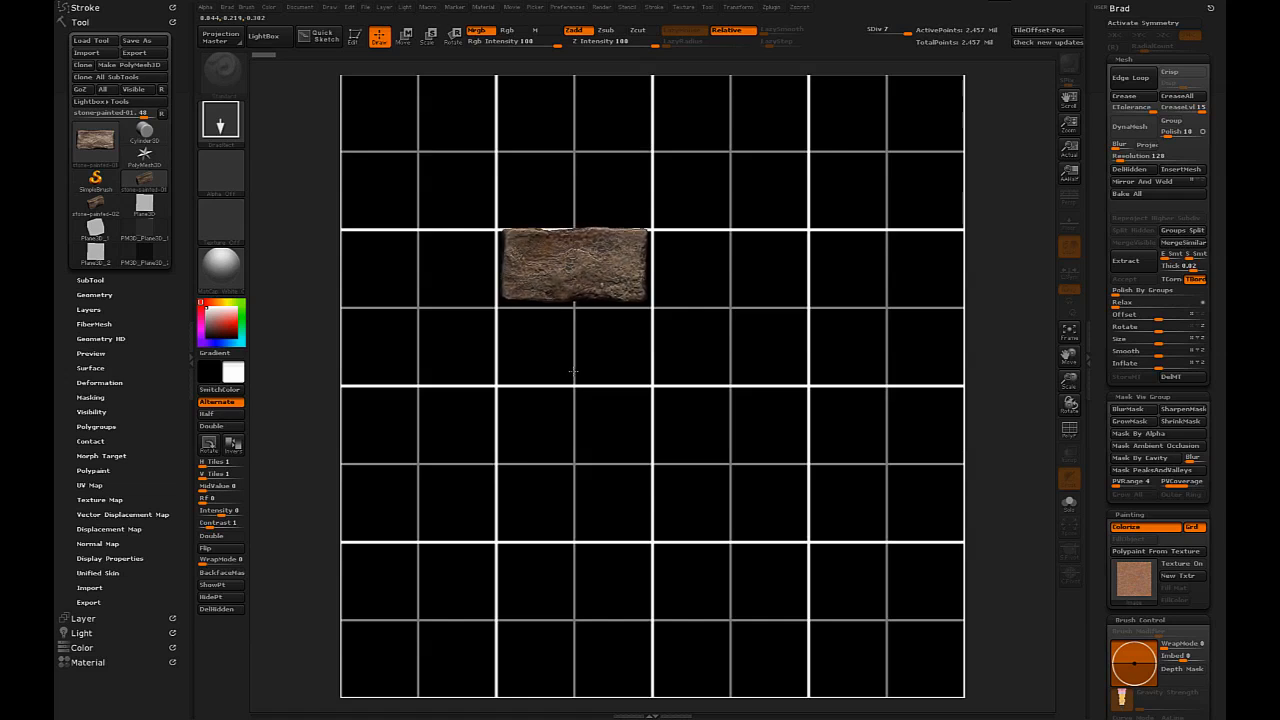
mouse_move(600, 342)
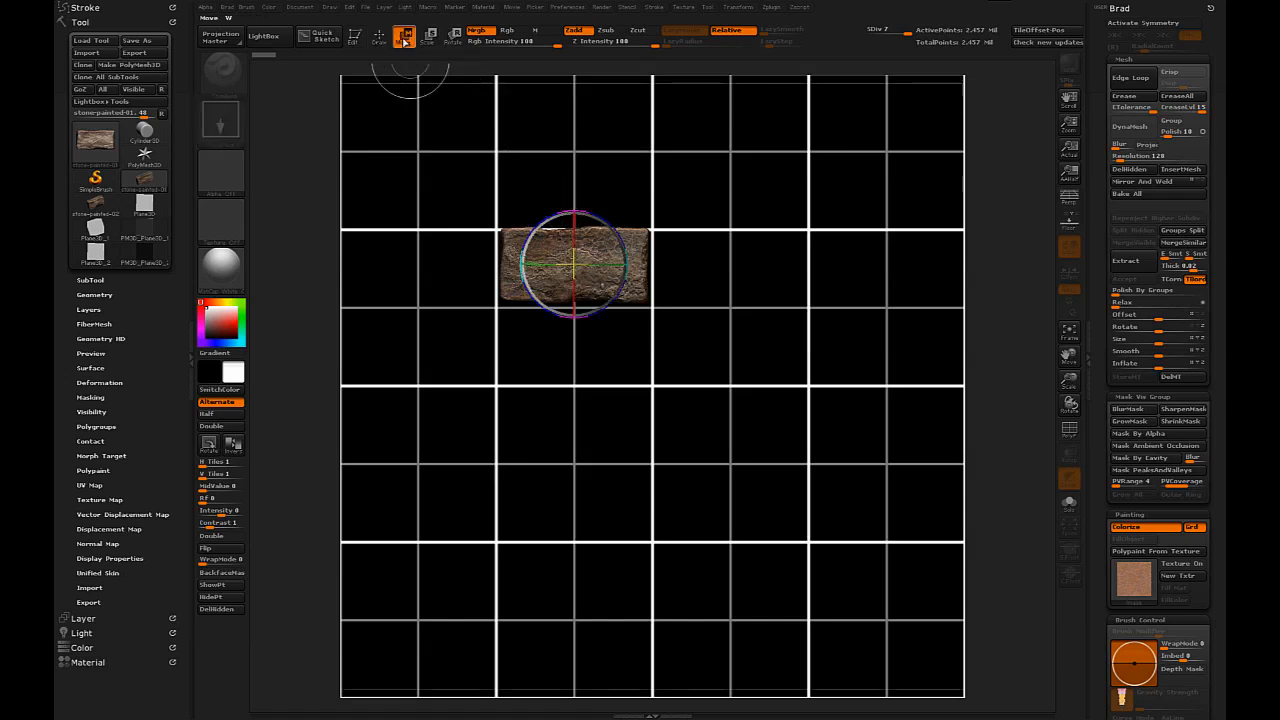
mouse_move(404, 37)
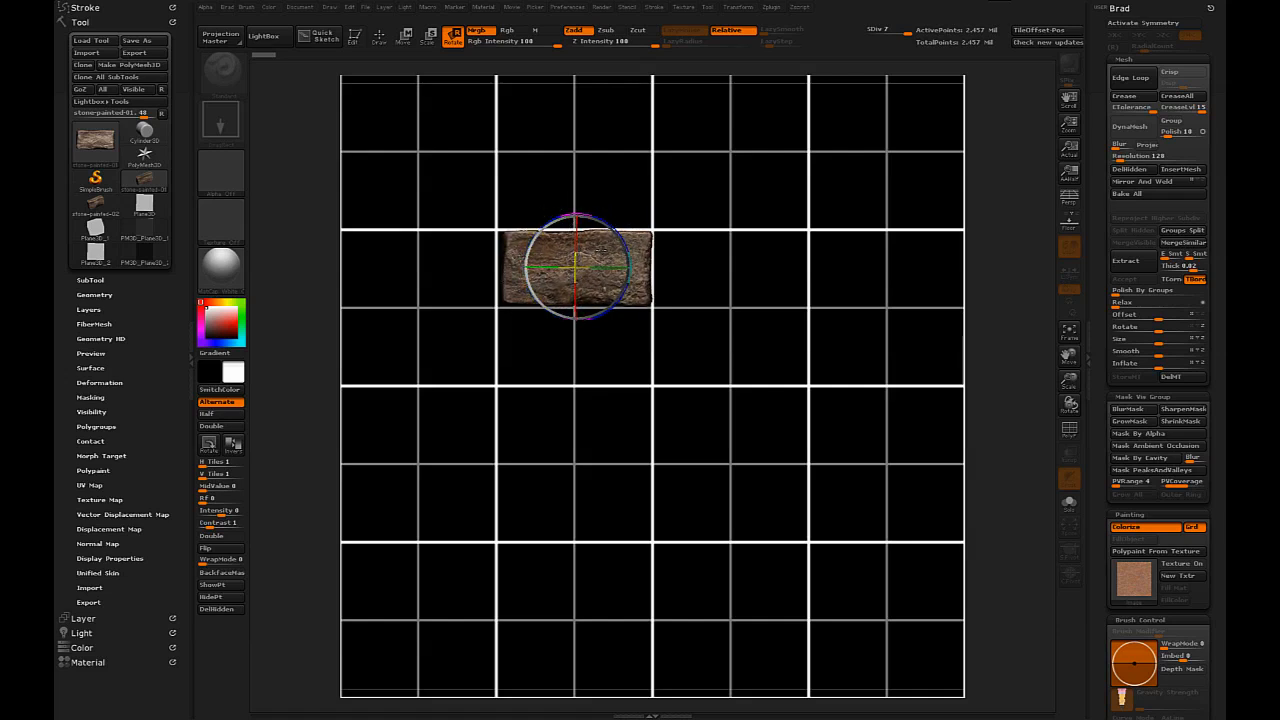
Rotate the third-row stone so its thick side face and depth show
drag(575, 265, 570, 245)
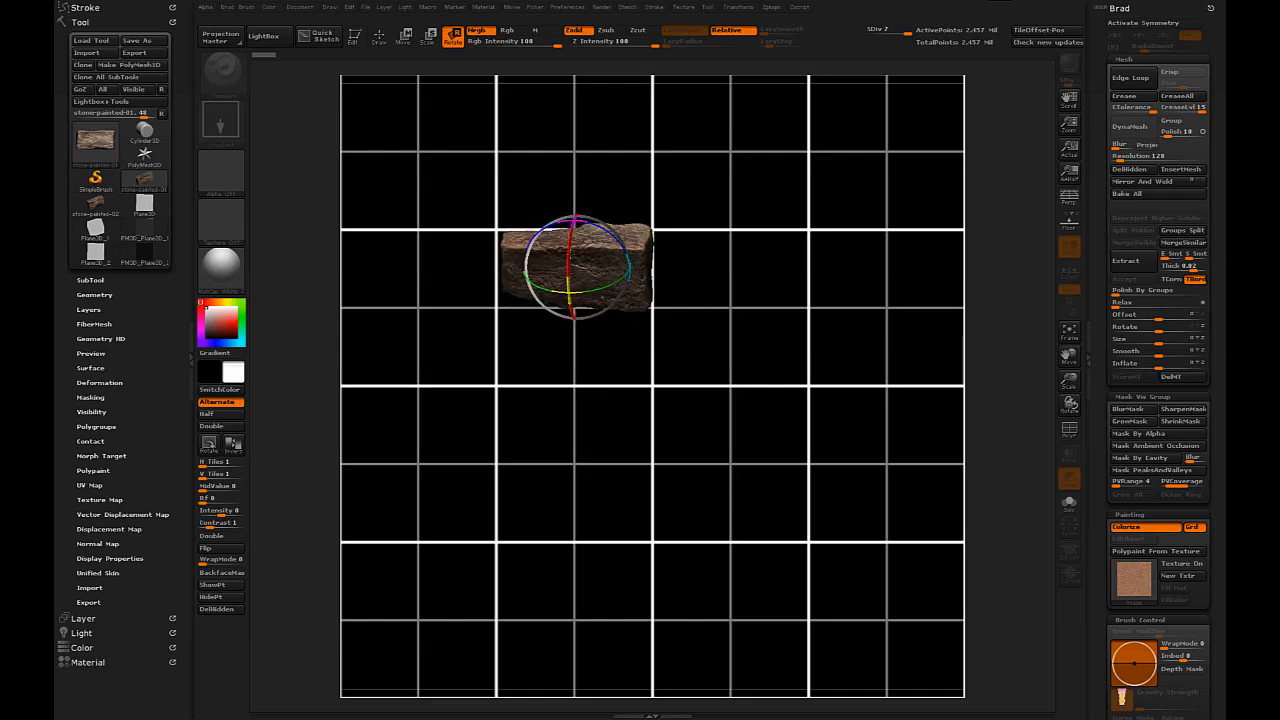
drag(575, 270, 600, 250)
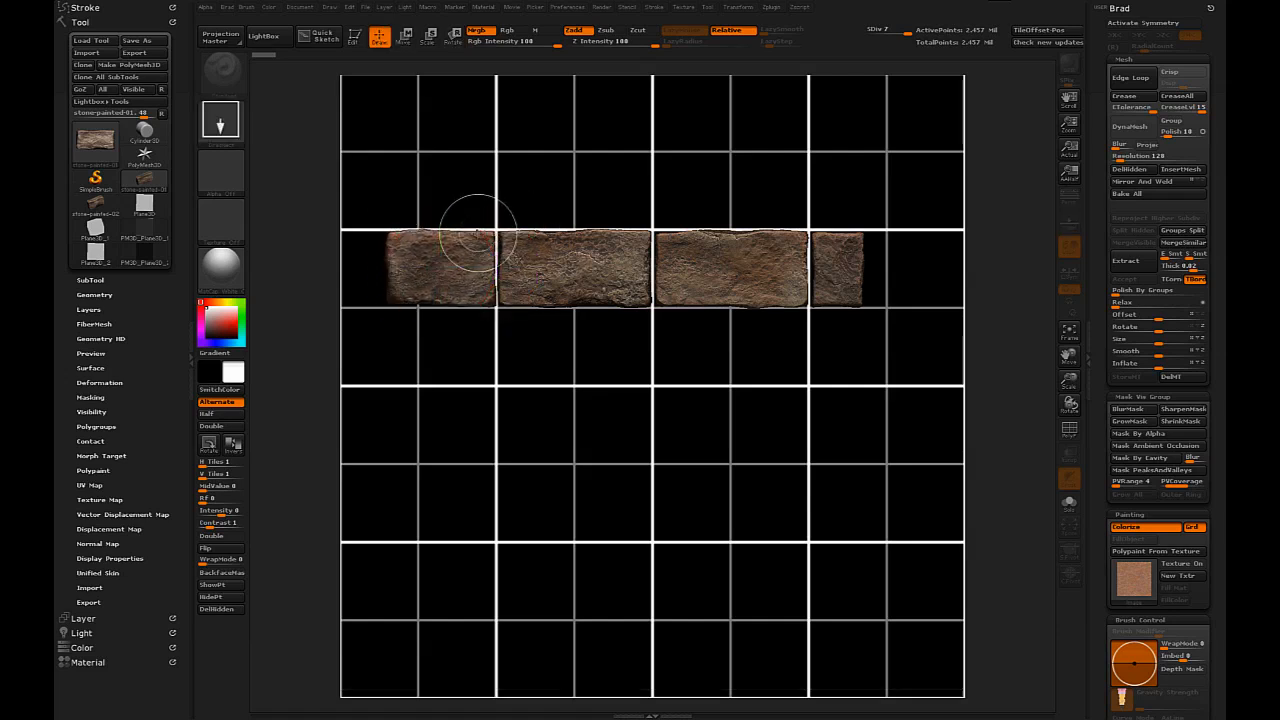
mouse_move(325, 245)
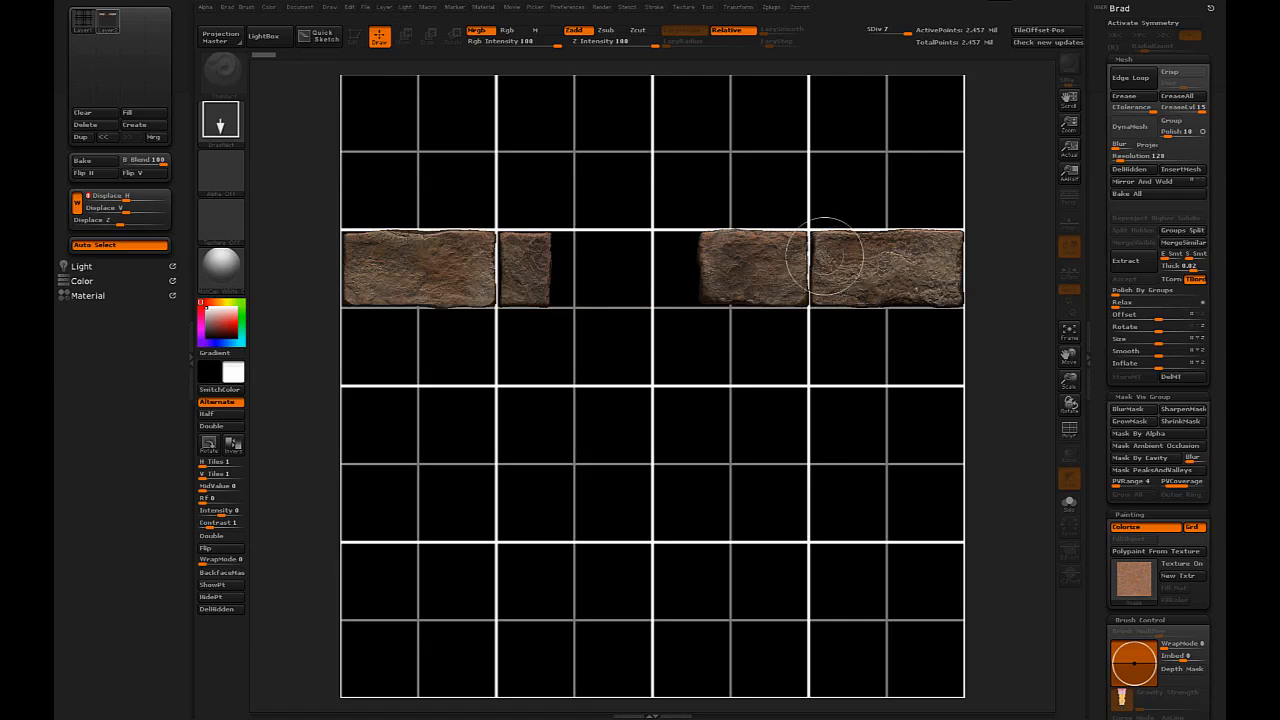
mouse_move(745, 310)
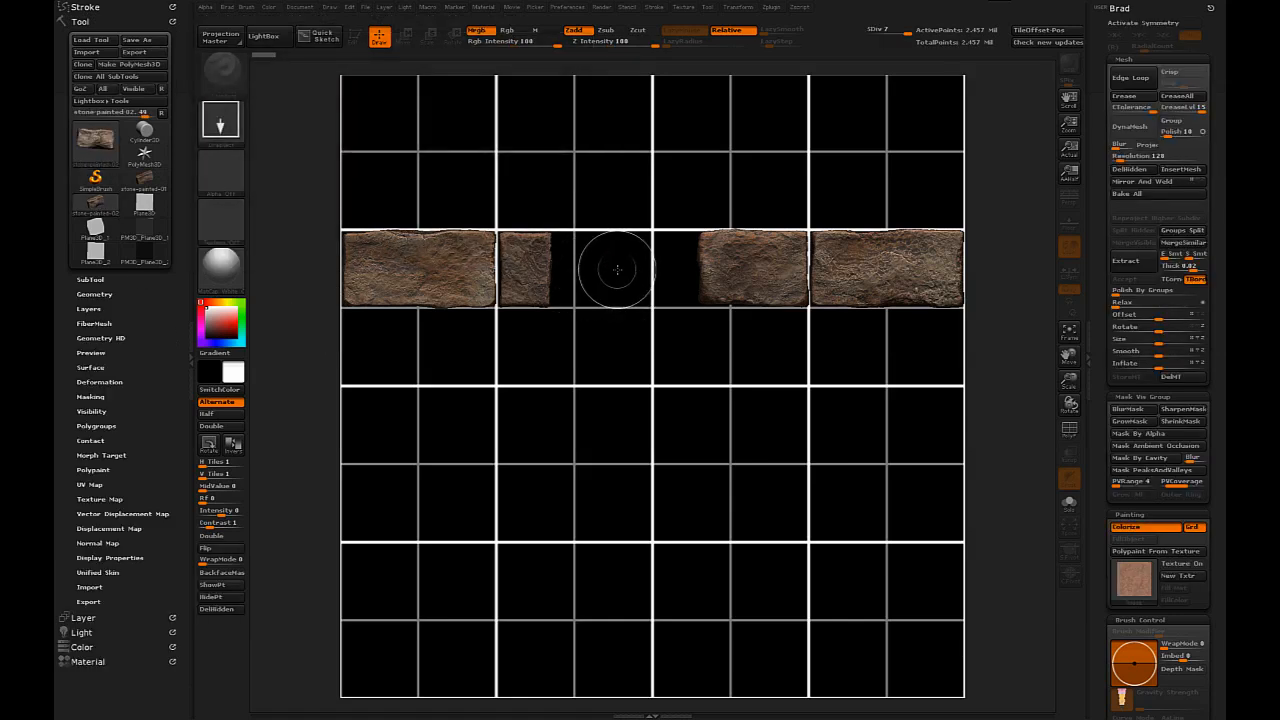
mouse_move(630, 288)
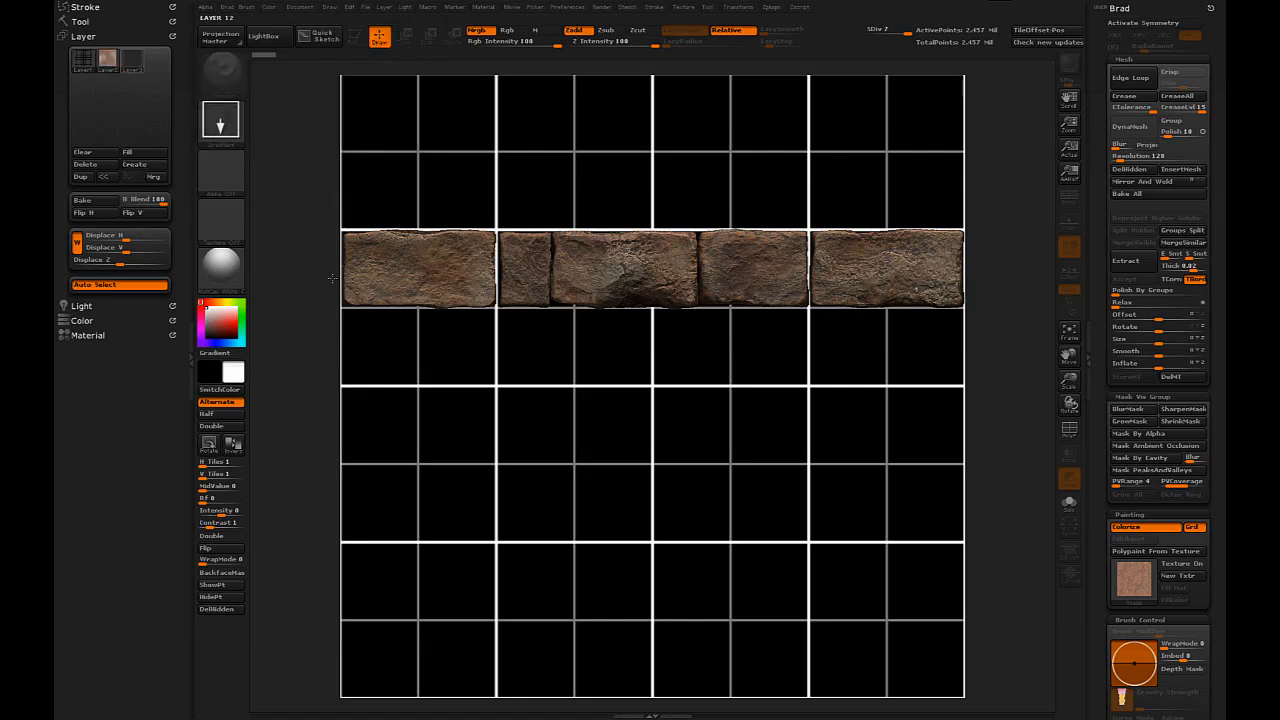
mouse_move(378, 313)
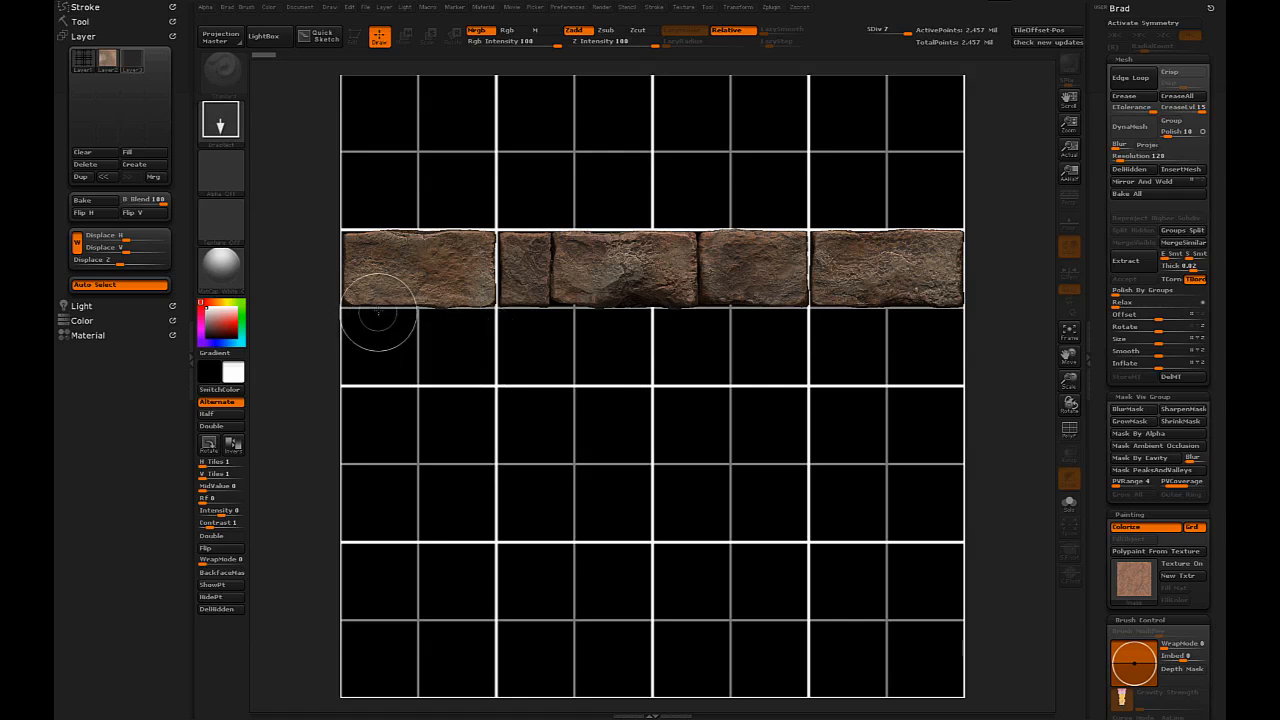
mouse_move(498, 347)
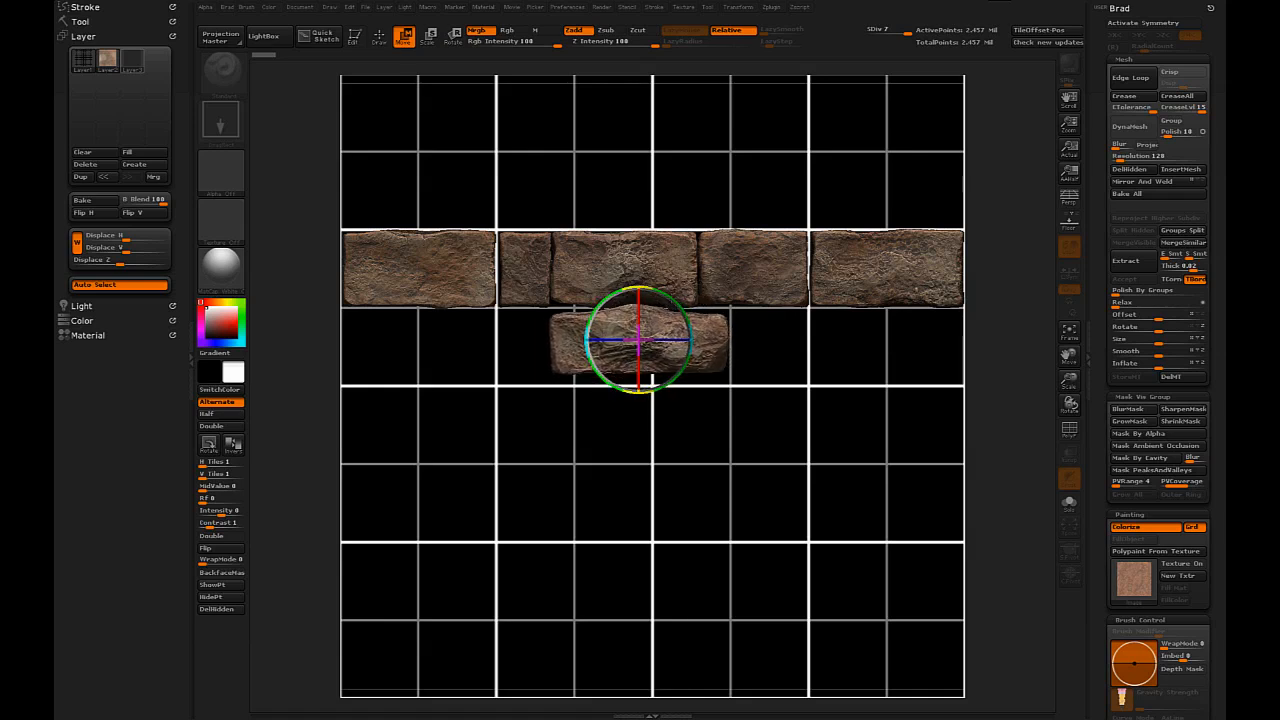
Move a new stone into the fourth row beneath the completed third row
drag(640, 345, 645, 315)
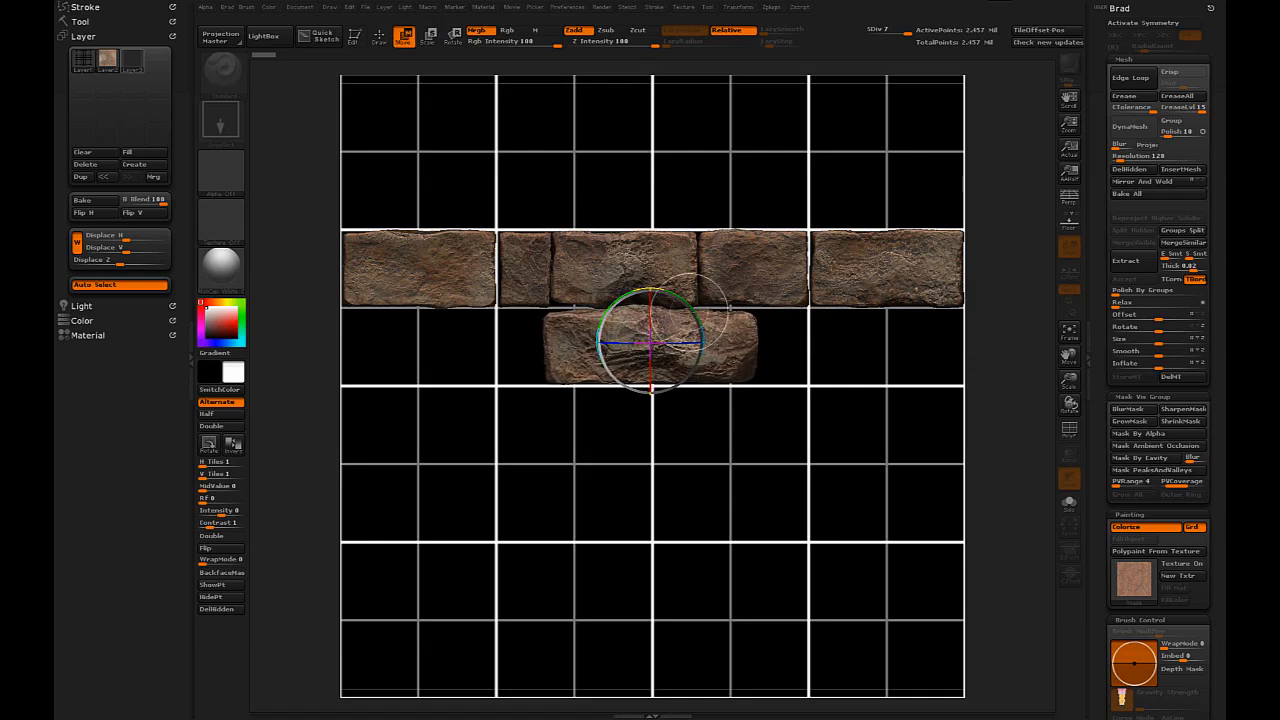
Widen the fourth-row stone so it fits the cells, staggered against row three
drag(650, 345, 650, 290)
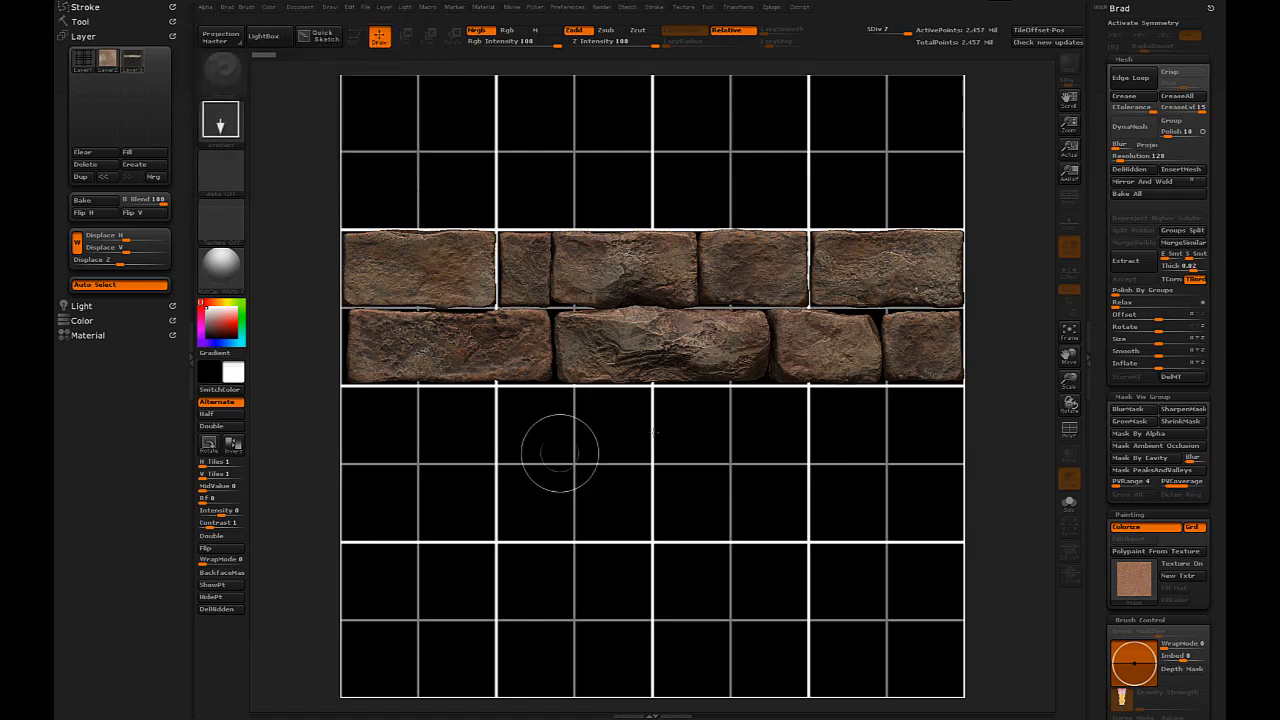
mouse_move(1010, 327)
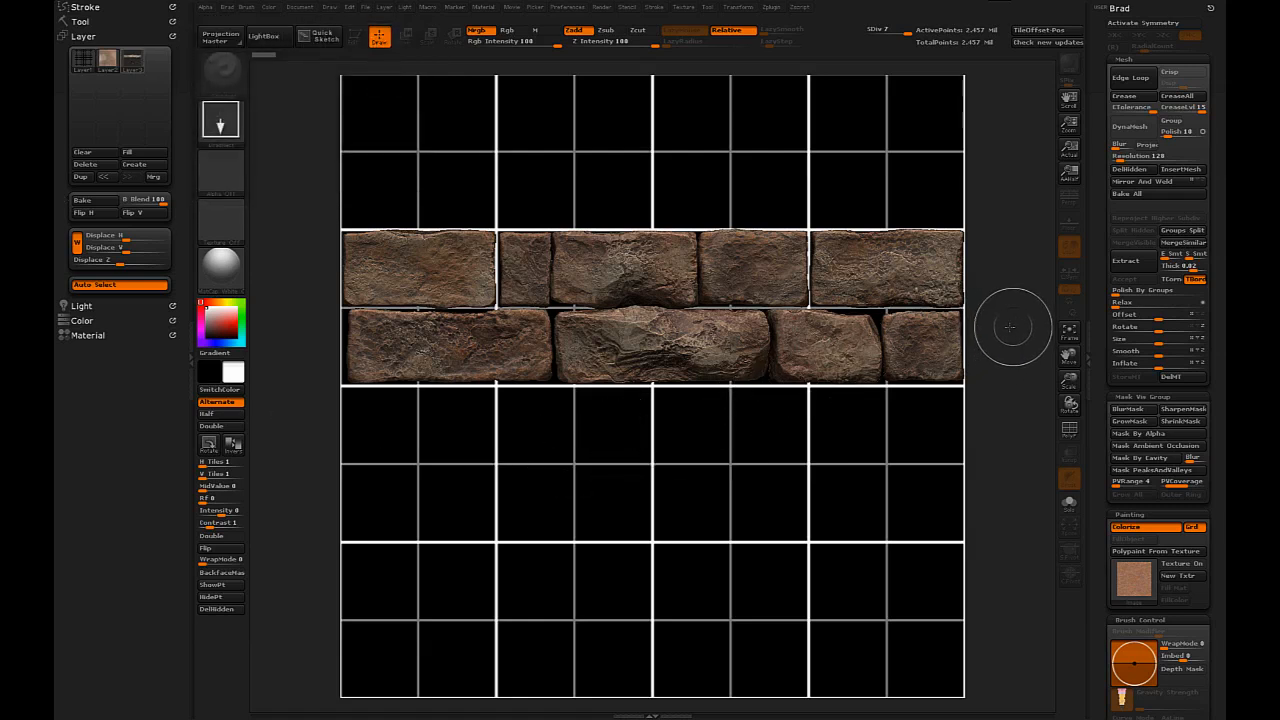
mouse_move(1020, 342)
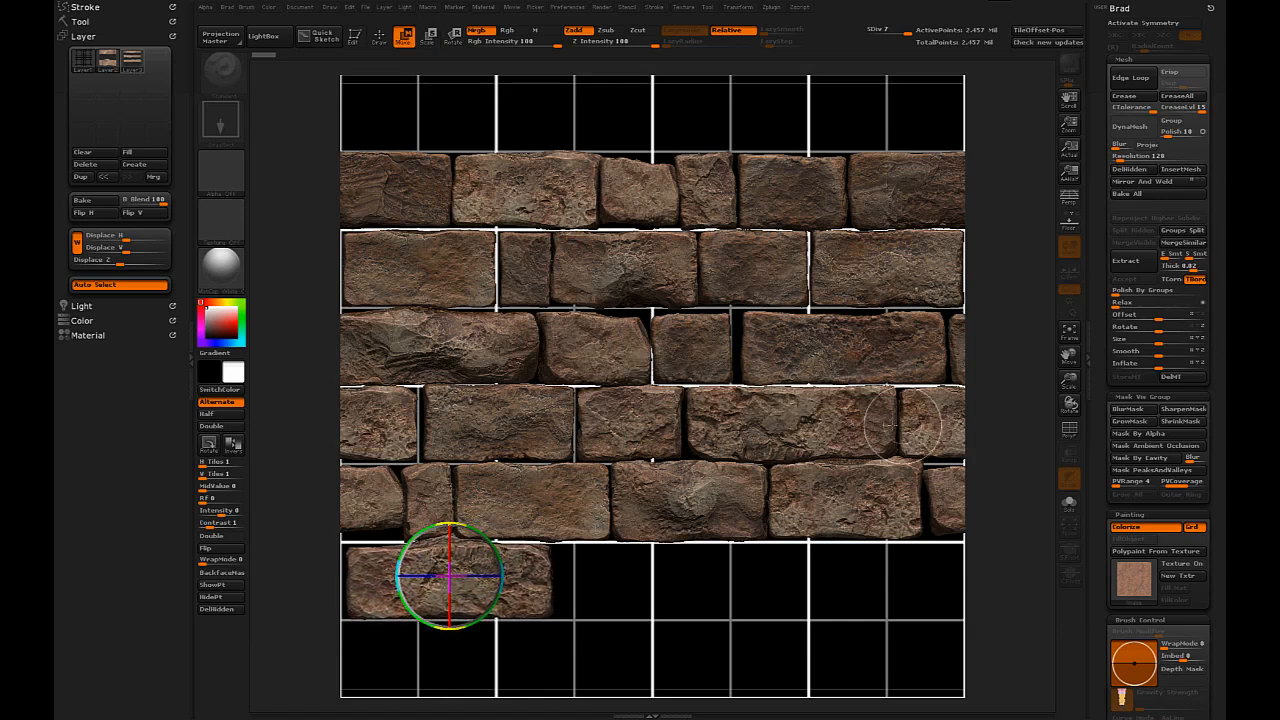
mouse_move(838, 430)
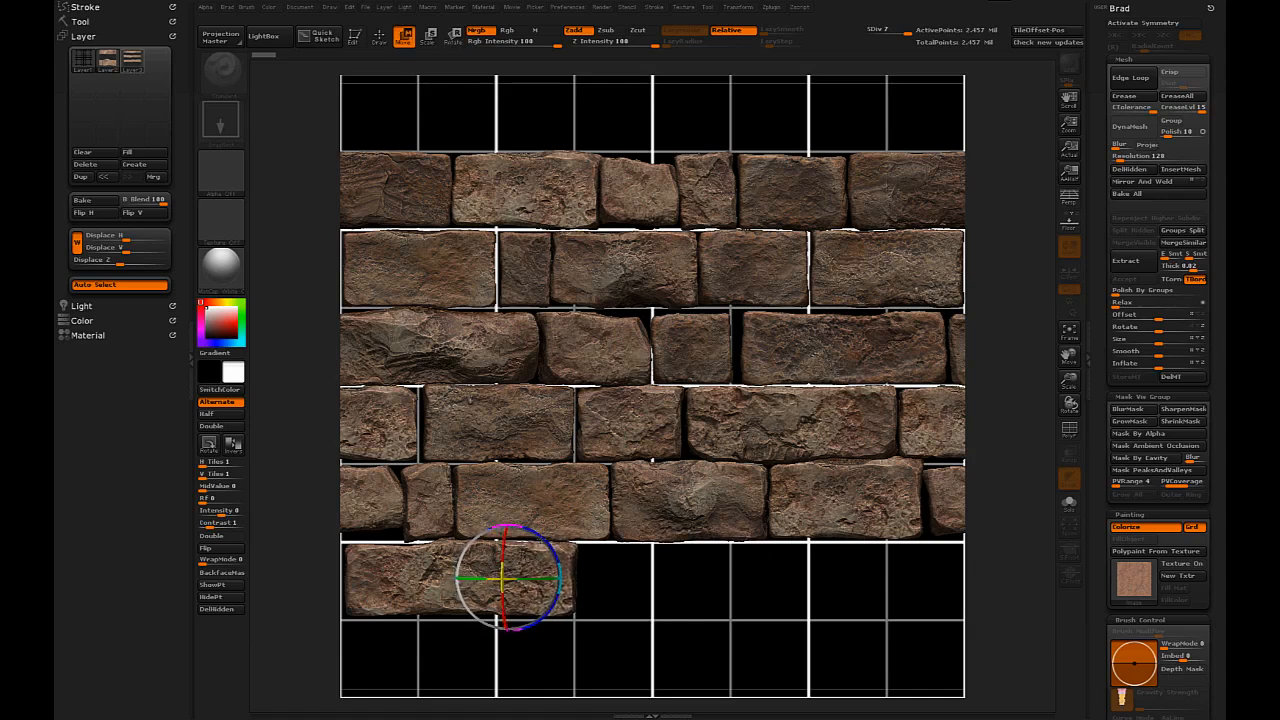
mouse_move(665, 535)
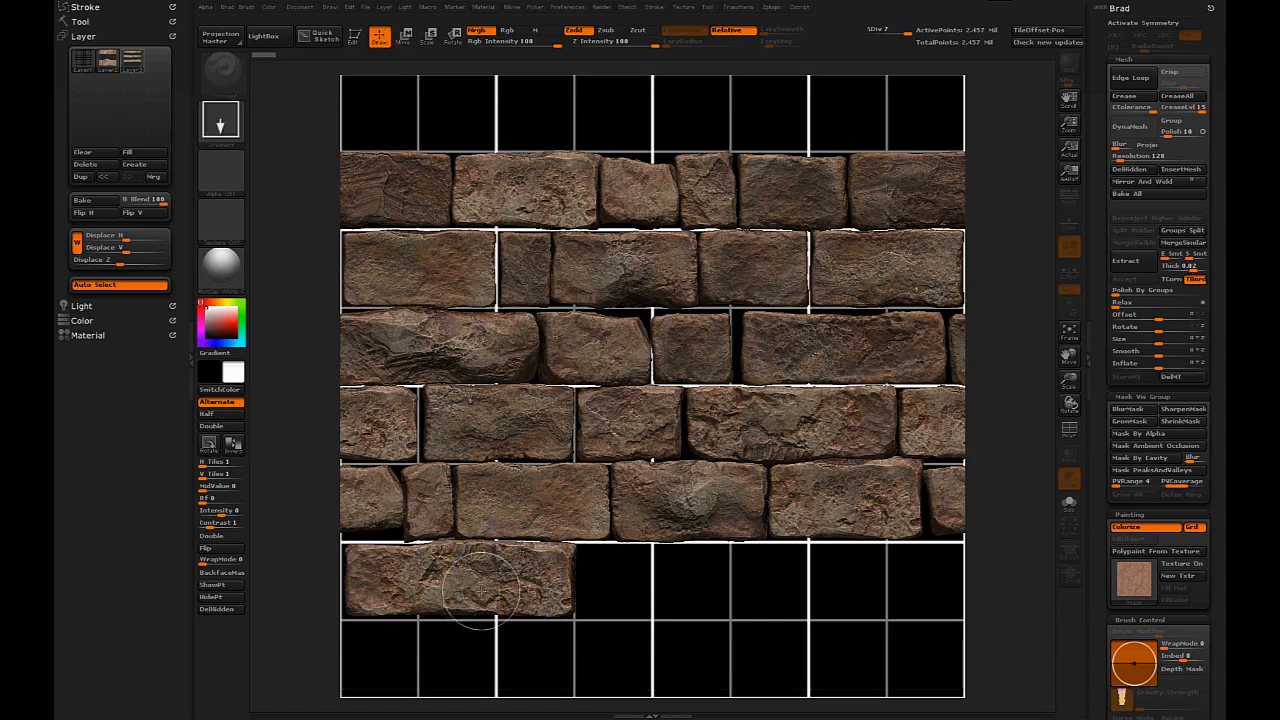
mouse_move(370, 585)
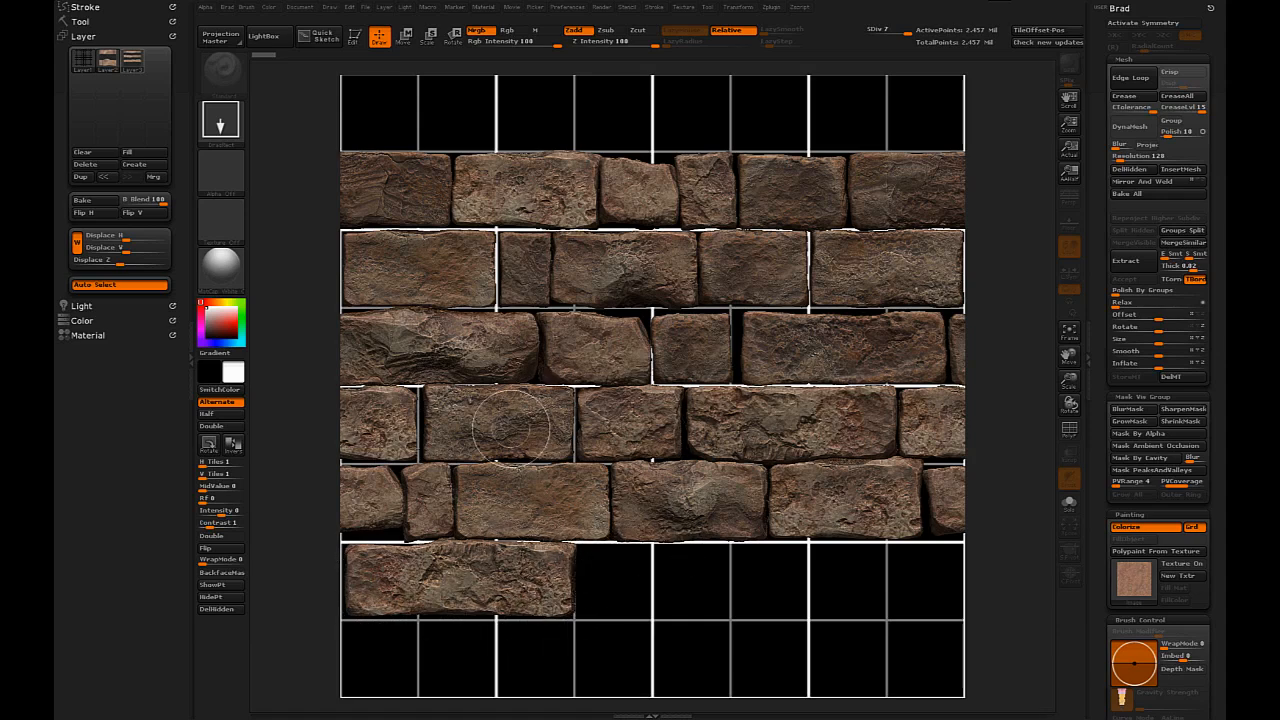
mouse_move(678, 572)
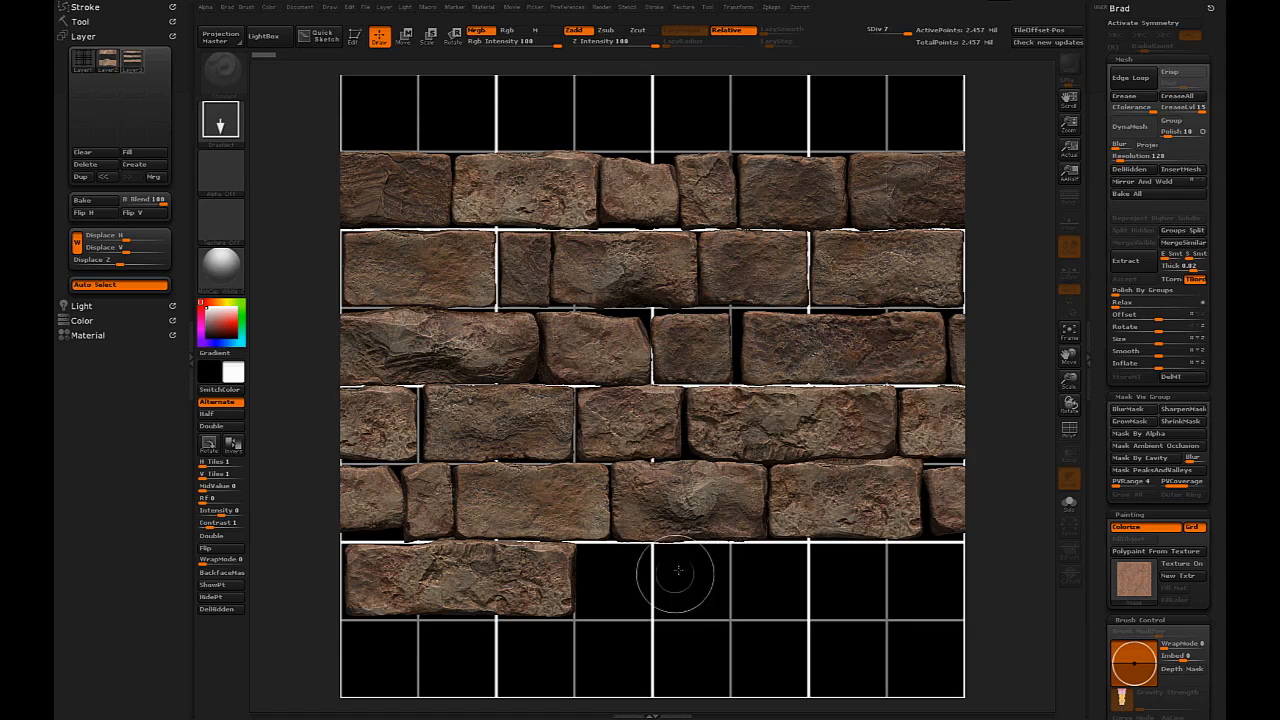